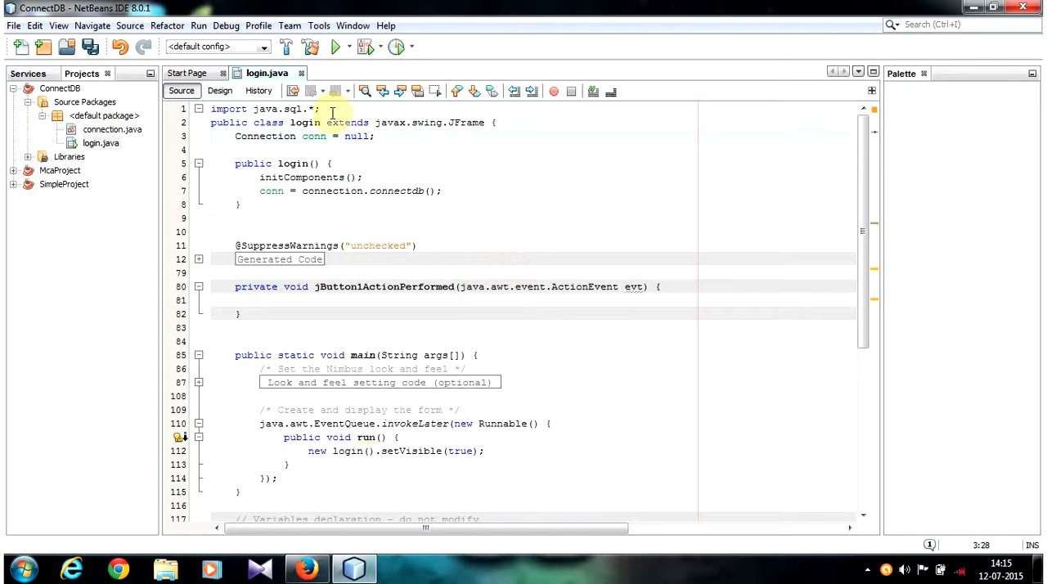
- Add 'import javax.swing.*;' on a new line after the first import
left_click(331, 108)
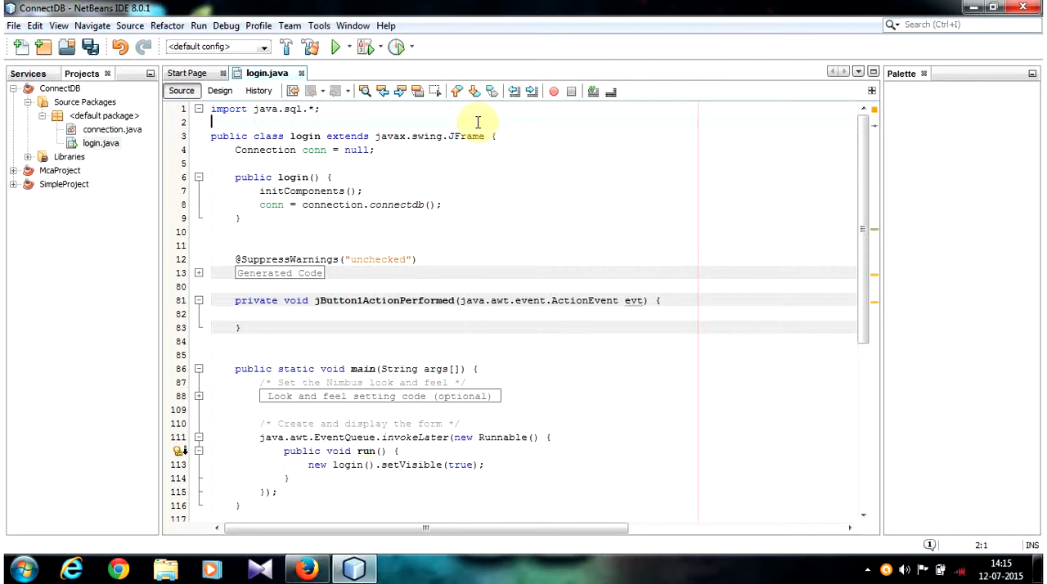
type("import javax")
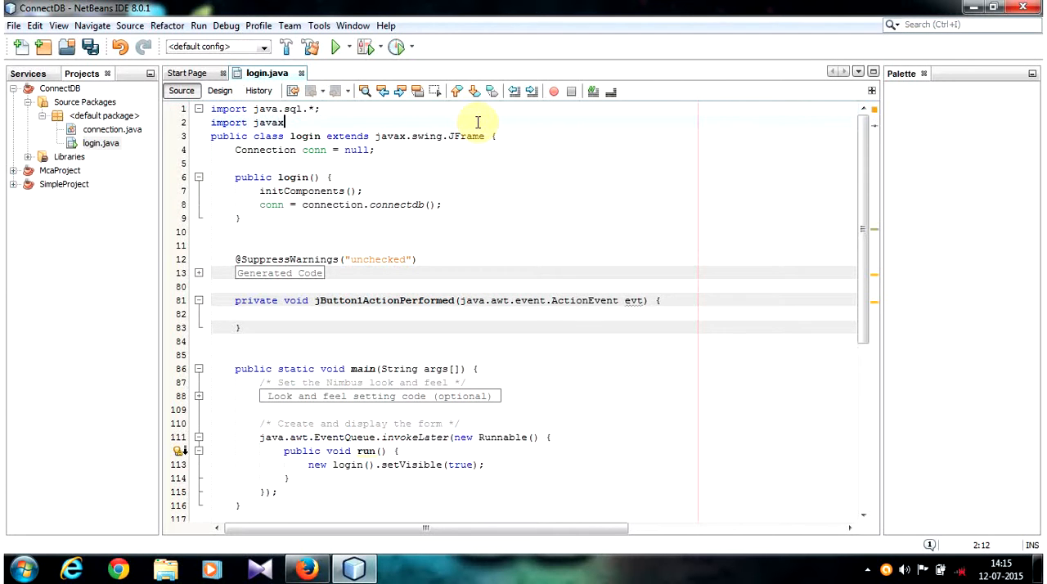
type(".swing.*;")
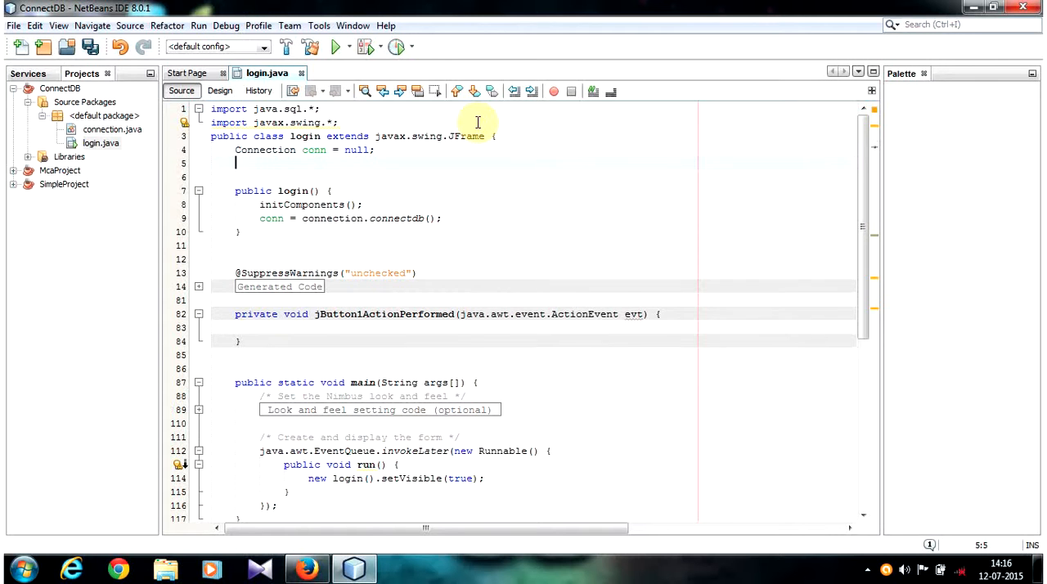
- Declare 'ResultSet rs = null;' and 'PreparedStatement pst = null;' fields below the Connection field
type("res")
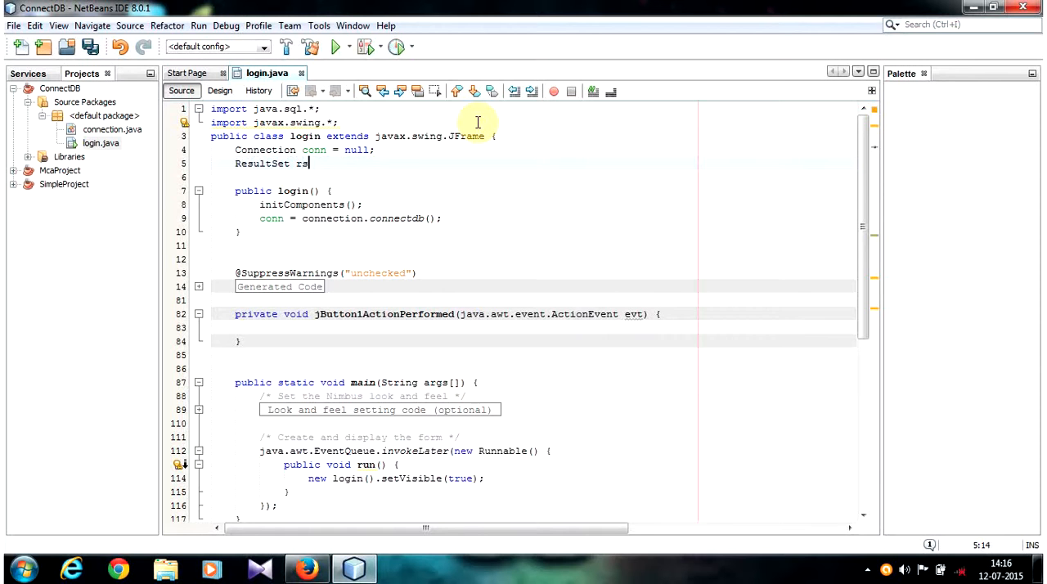
type("= null;")
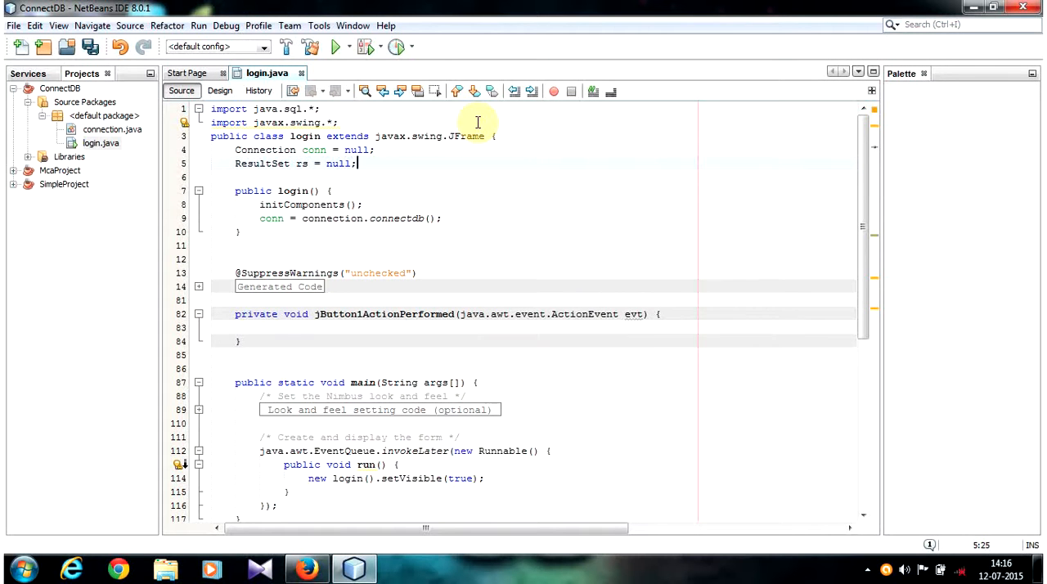
type("pre")
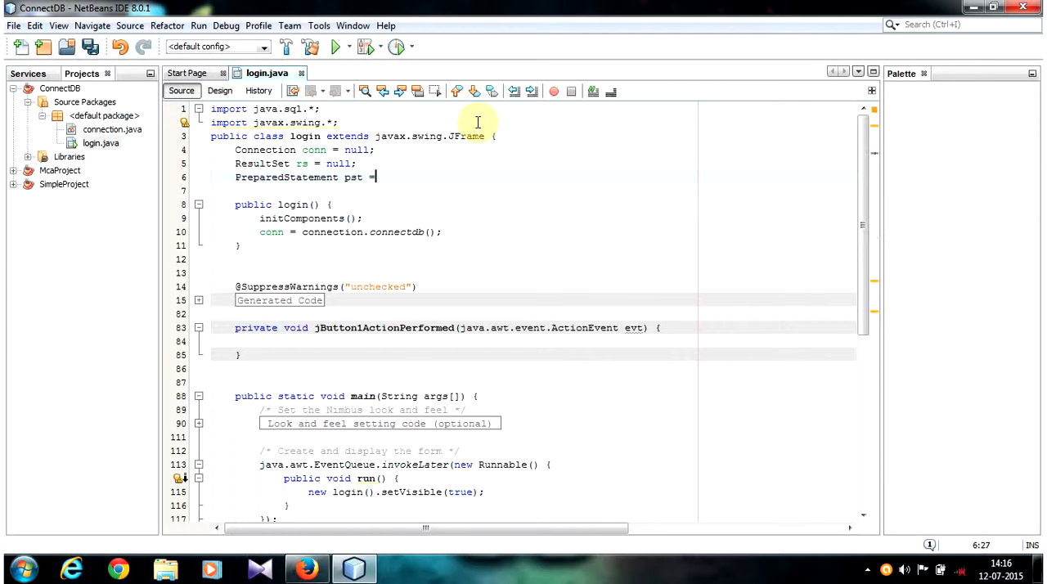
type("null;")
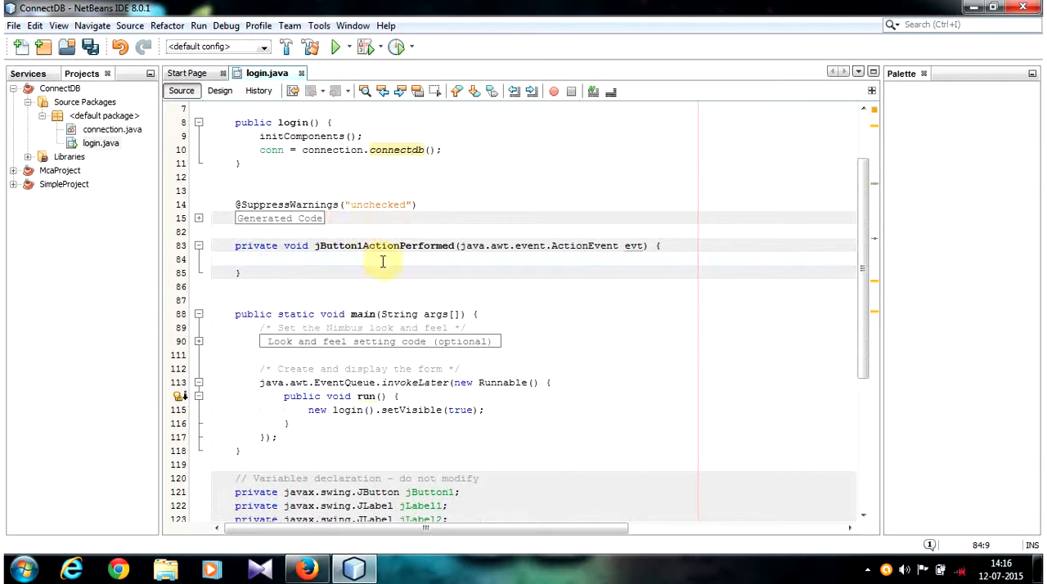
mouse_move(382, 255)
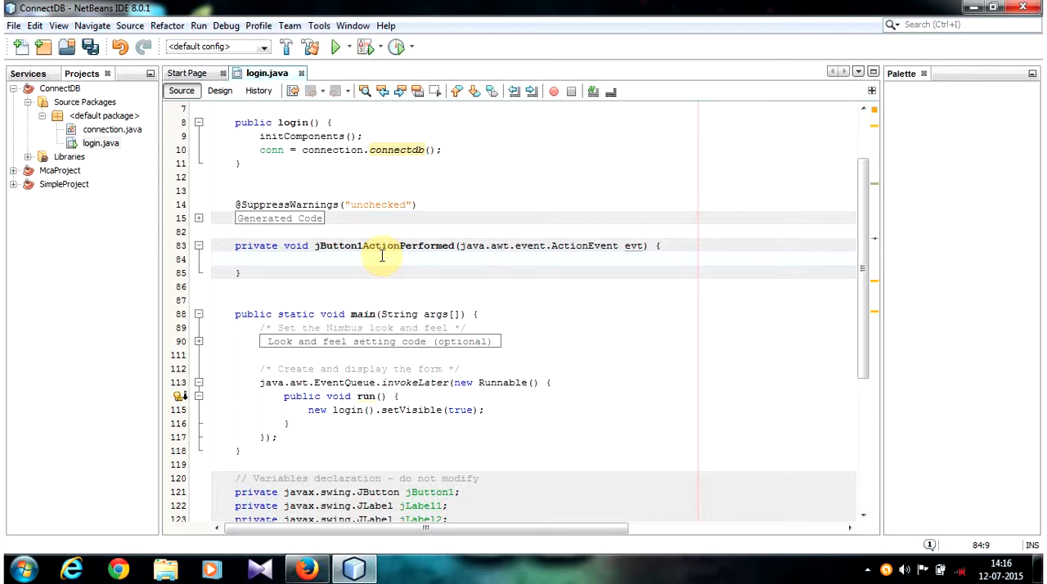
- In jButton1ActionPerformed, add try { } catch(Exception e) showing e via JOptionPane.showMessageDialog
left_click(260, 259)
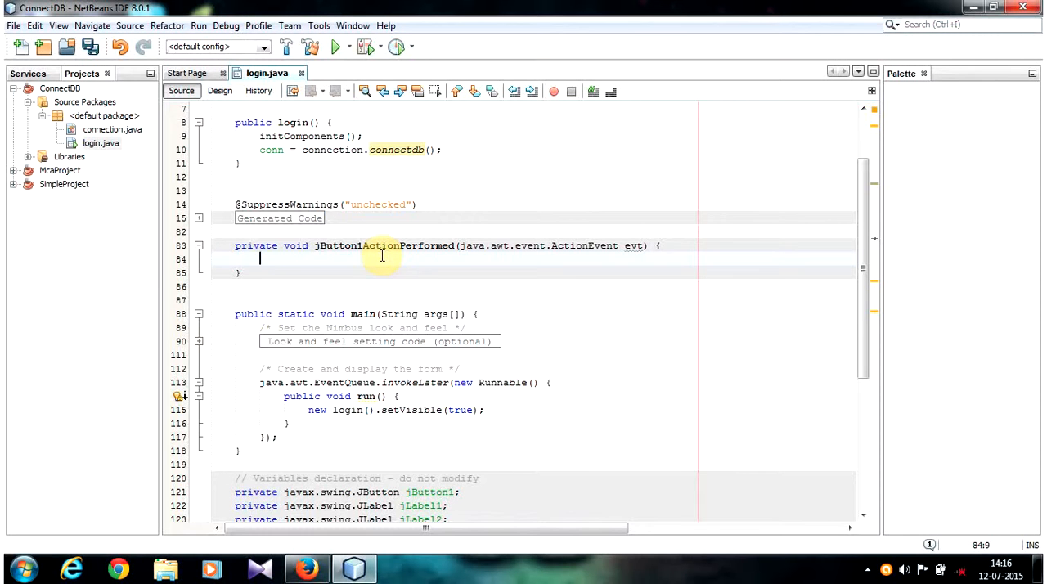
type("try {")
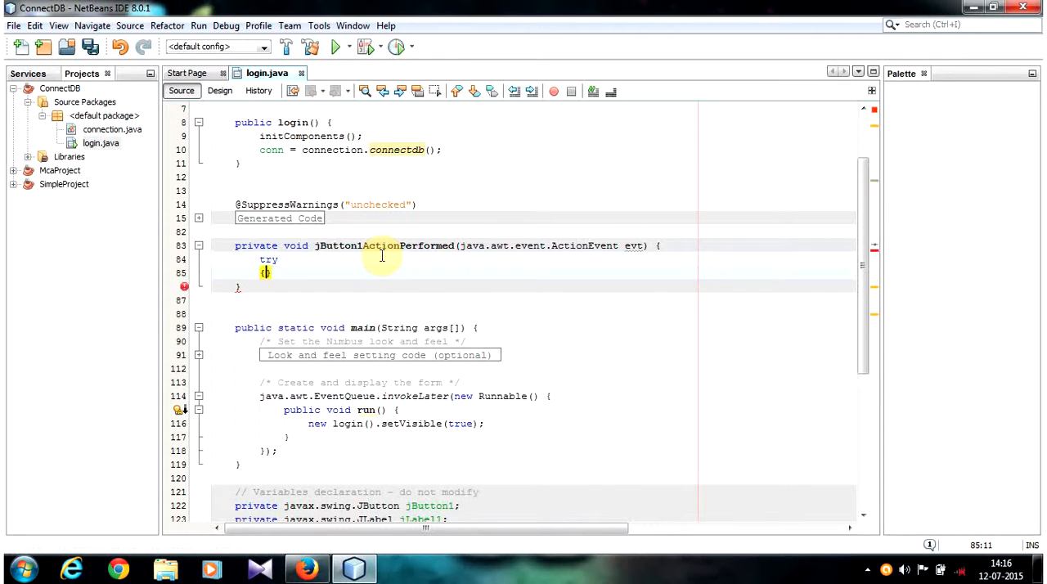
type("cat")
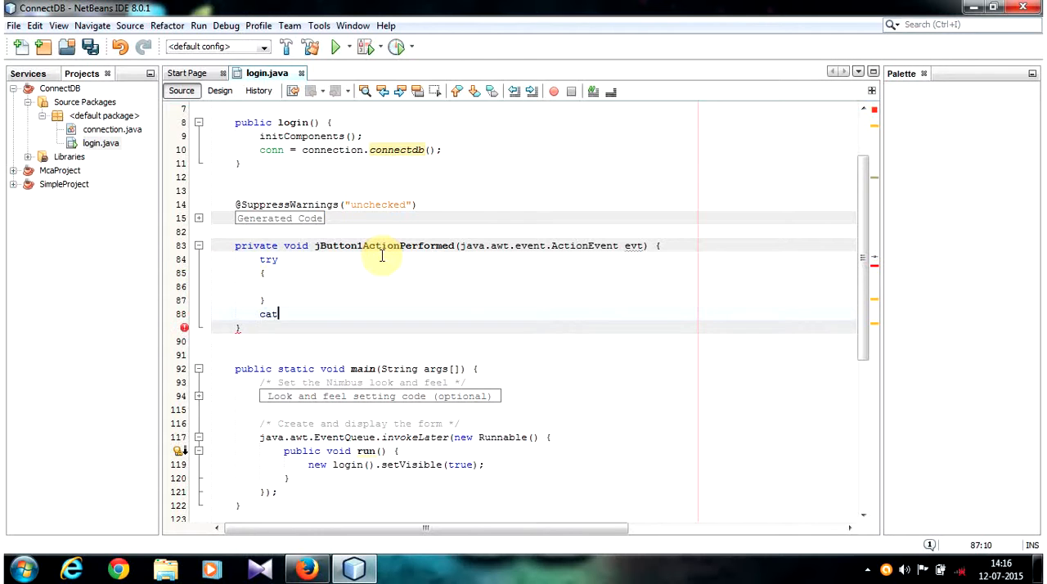
type("ch()")
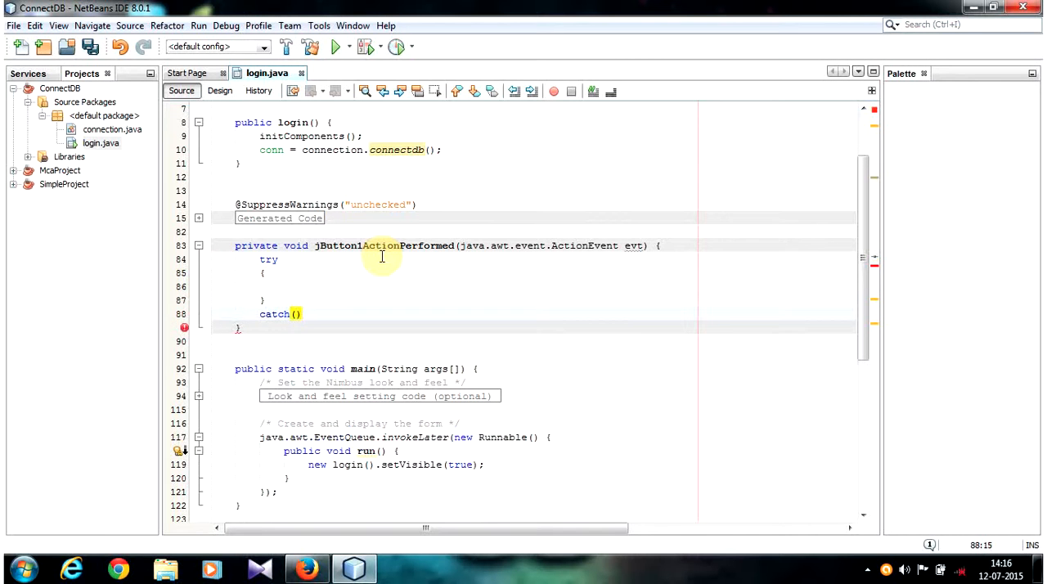
type("Exception")
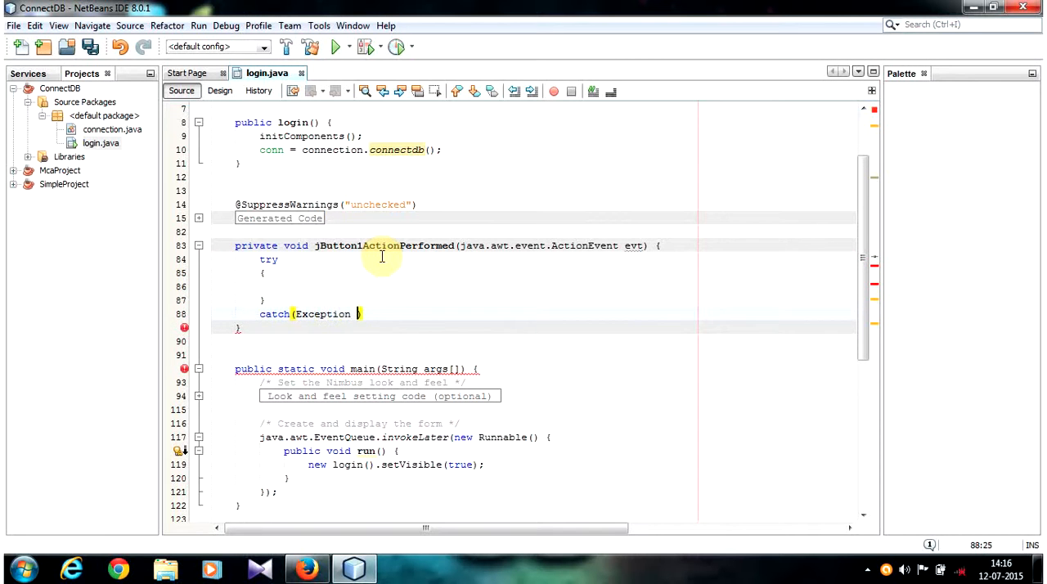
type("e){")
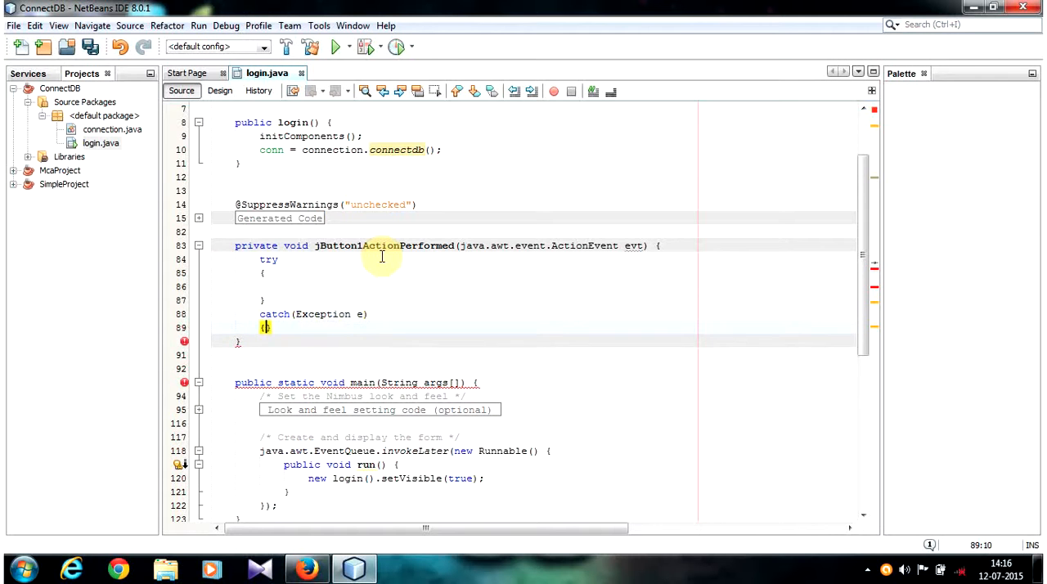
type("}")
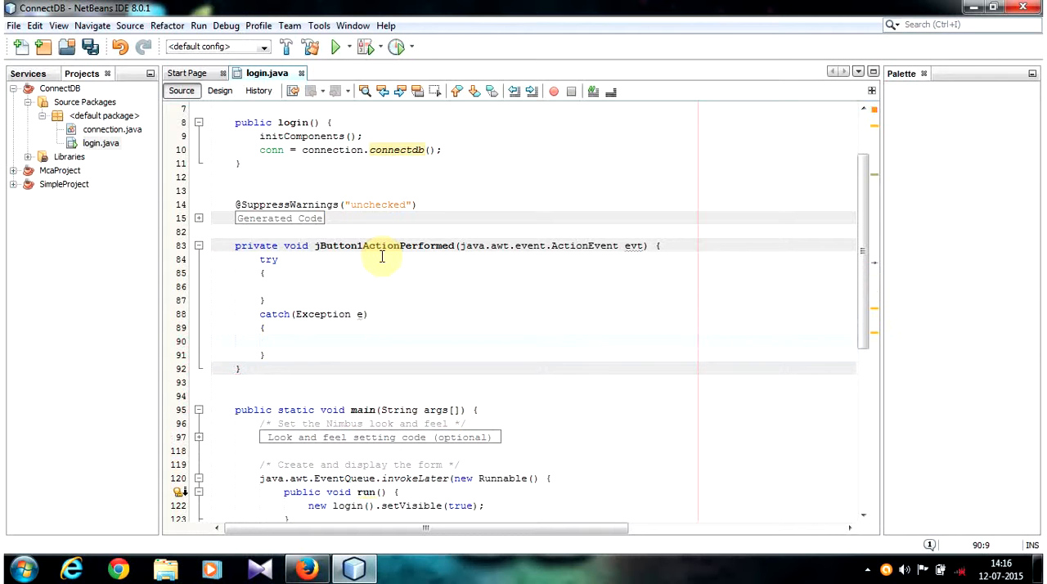
type("JOptionPane")
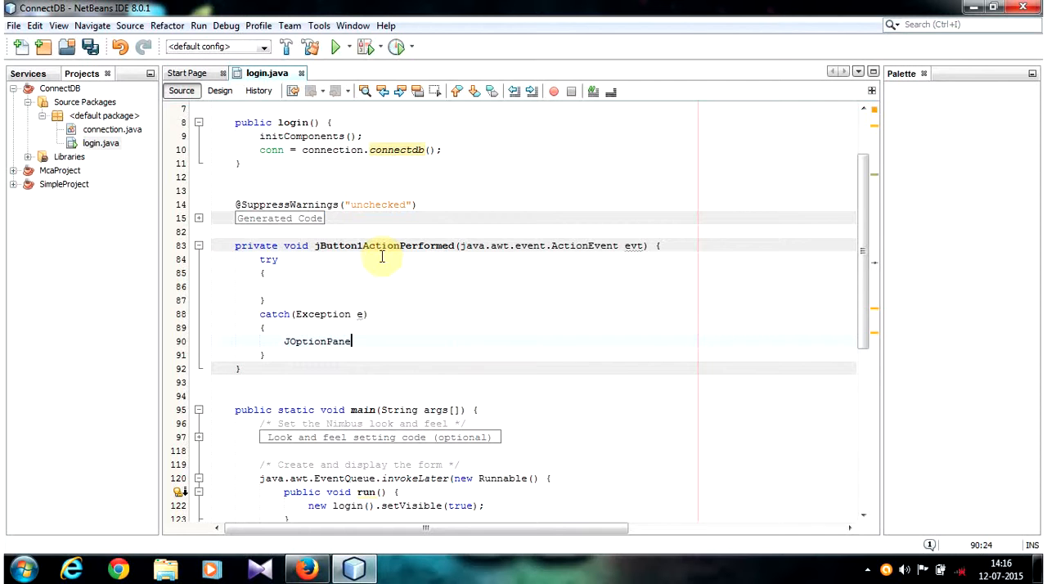
type(".showme")
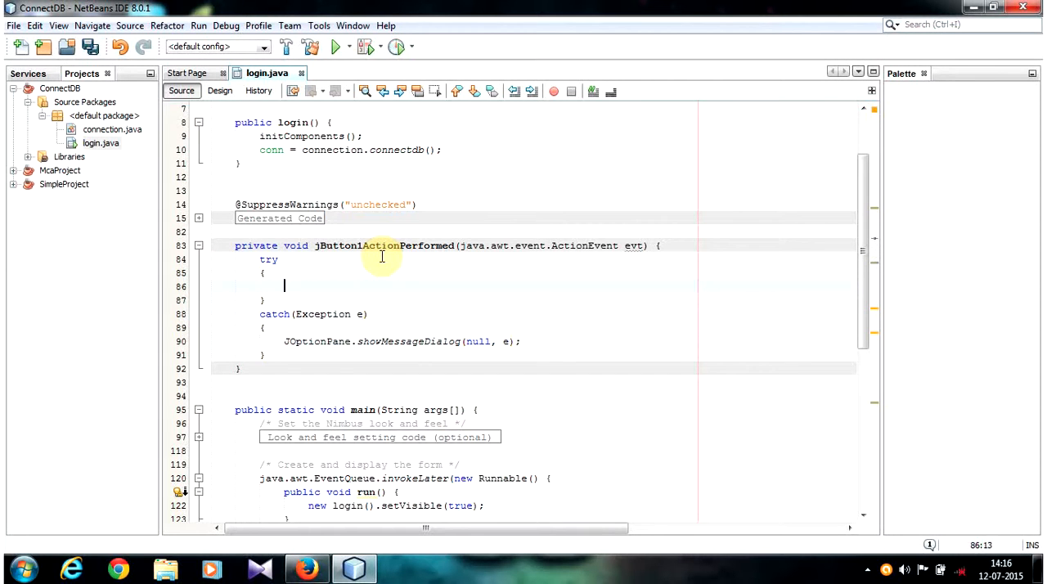
type("s")
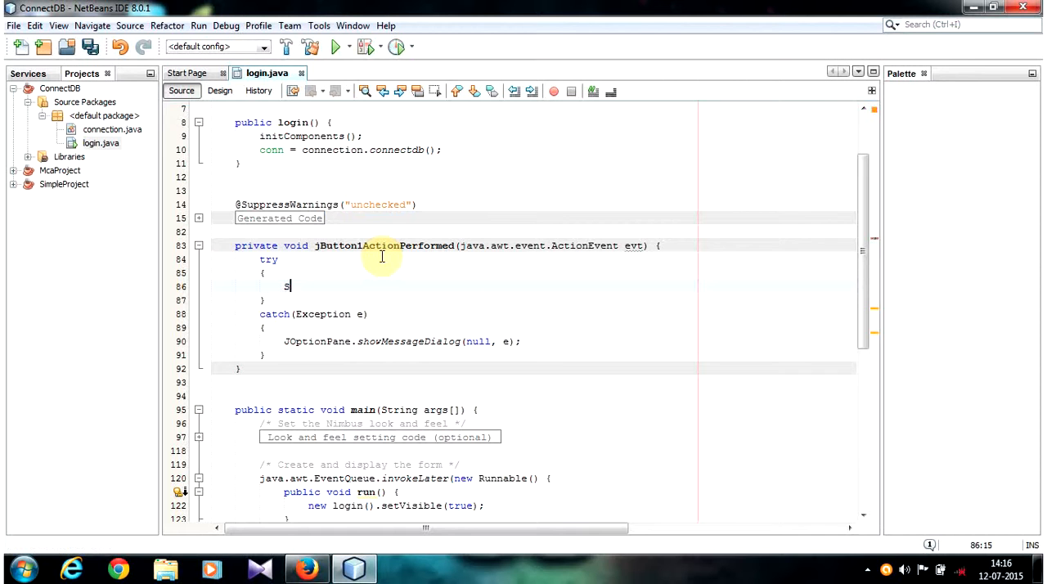
- Declare String sql = "insert into details (sid,sname,sage) values (?,?,?)" in the try block
type("String sql")
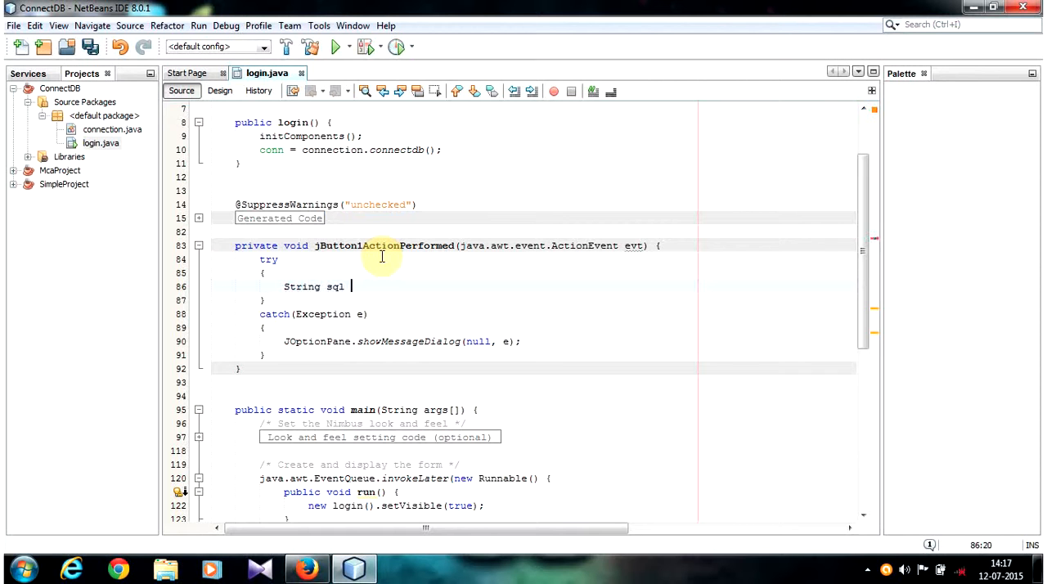
type("= \"\"")
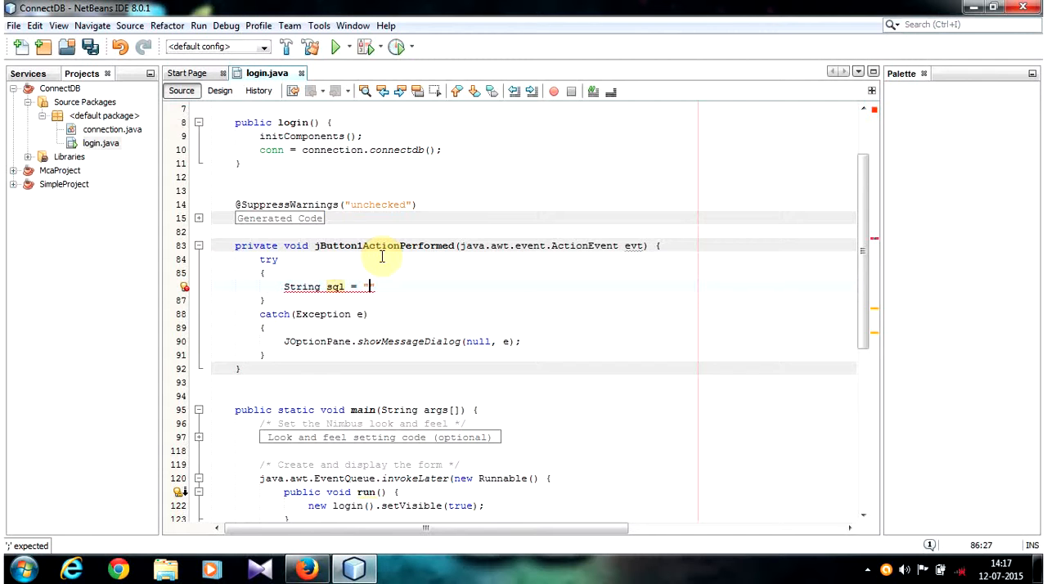
type("\"")
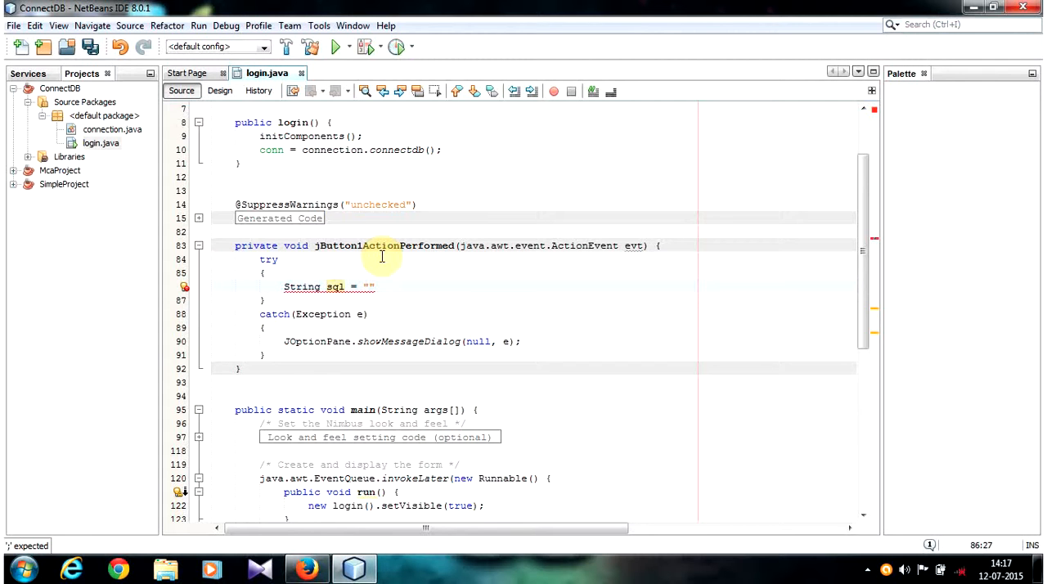
type("insert into")
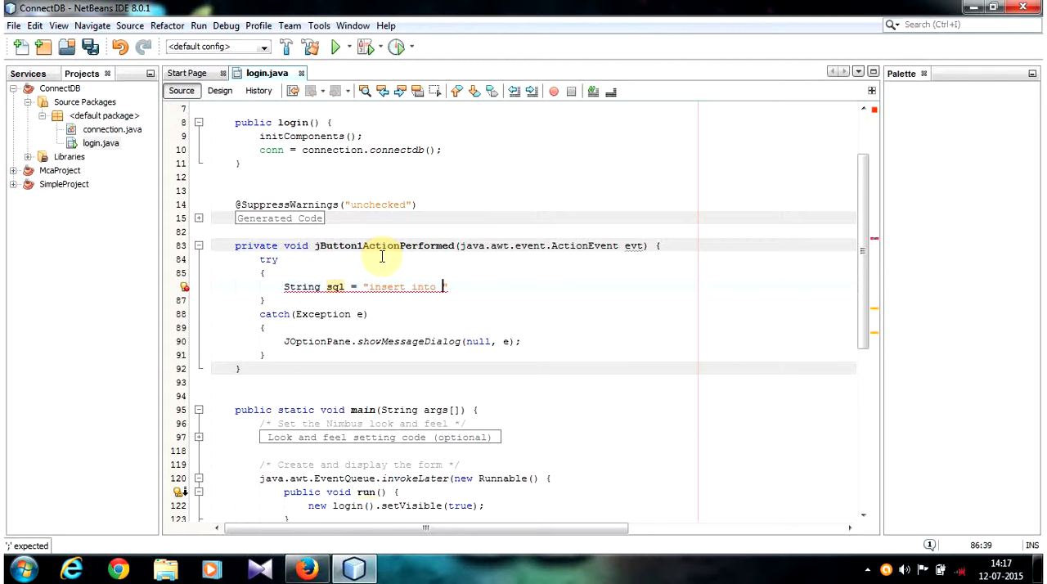
type("details")
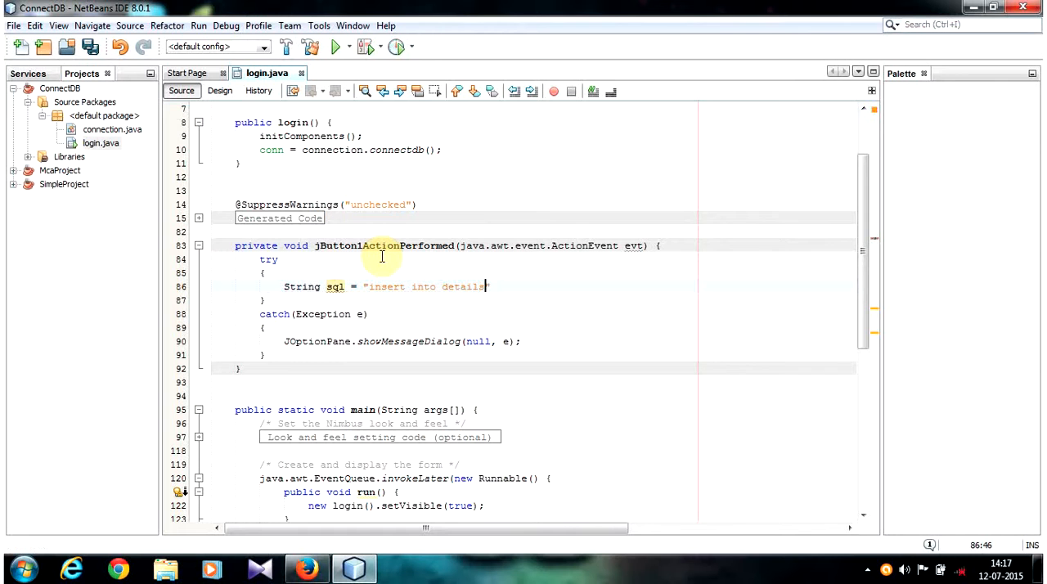
type("()")
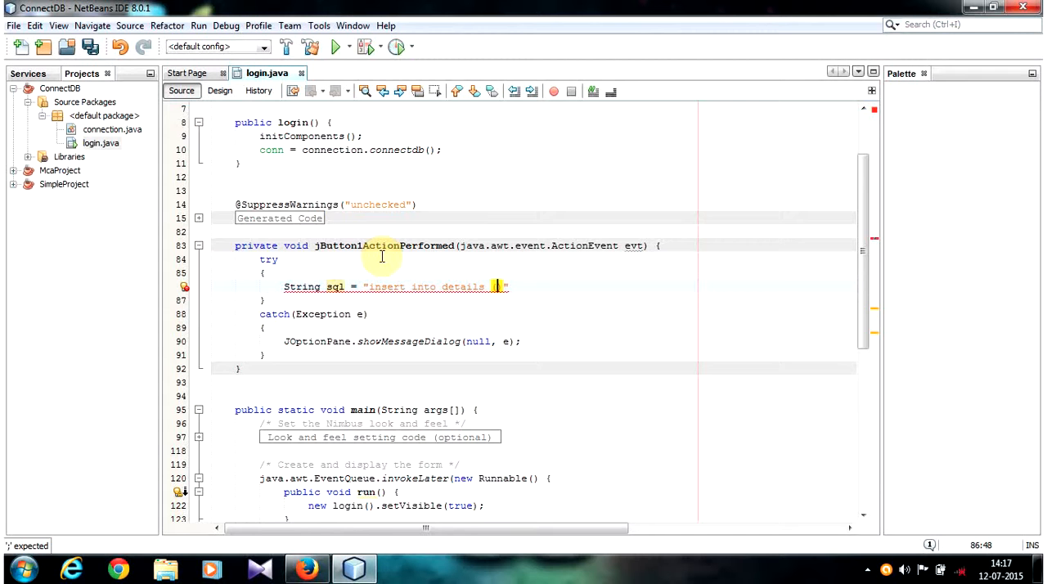
type("(sid,sn")
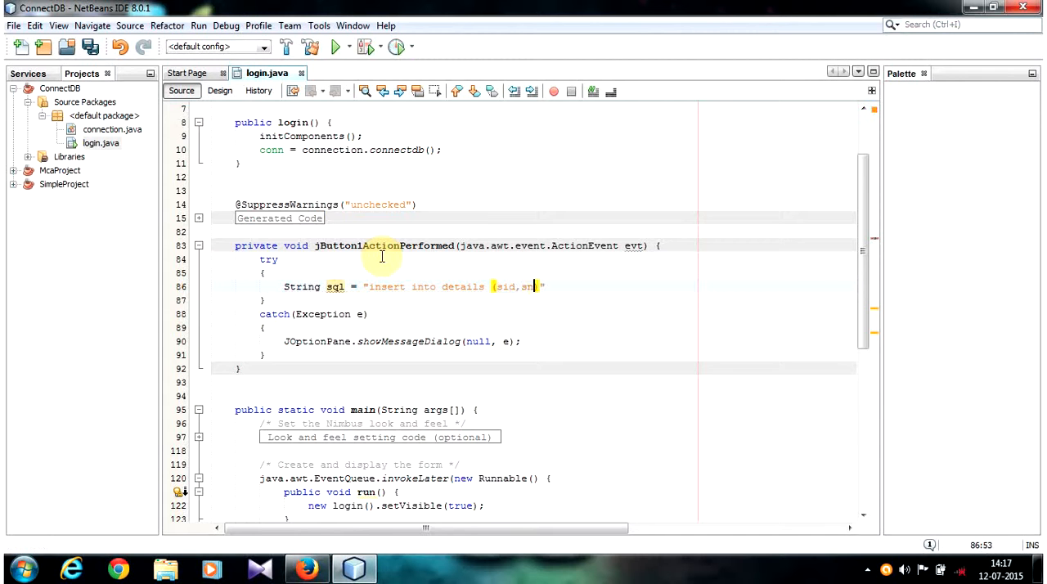
type("name,sage) values (?,?,?)")
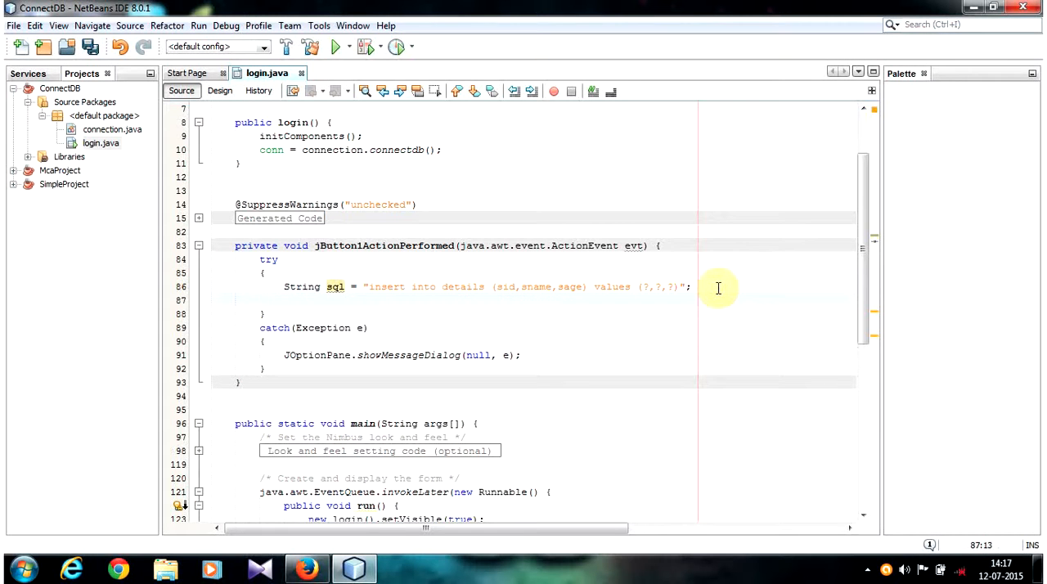
- Prepare the statement with pst = conn.prepareStatement(sql)
type("pst")
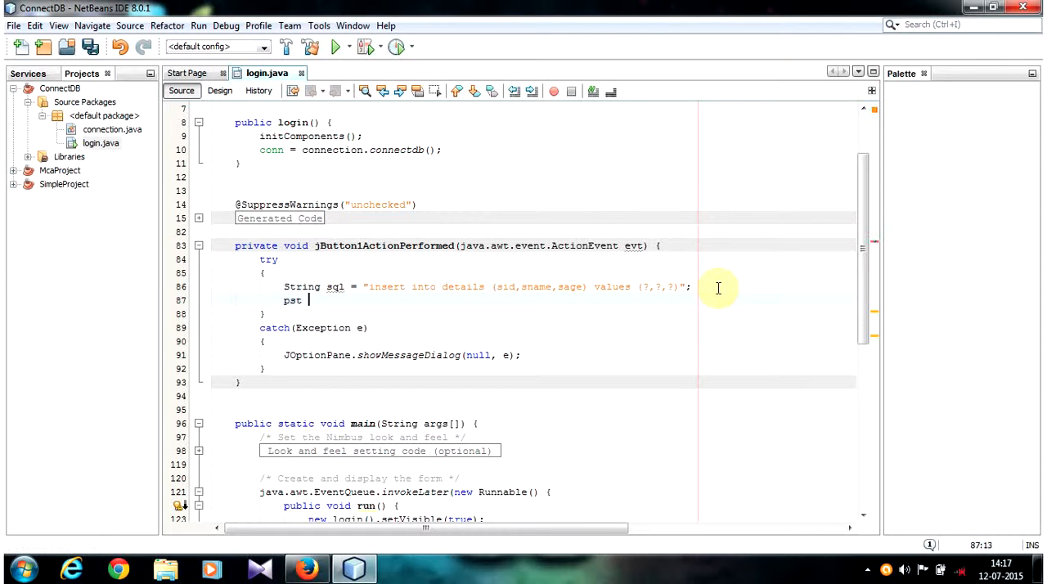
type("= conn.")
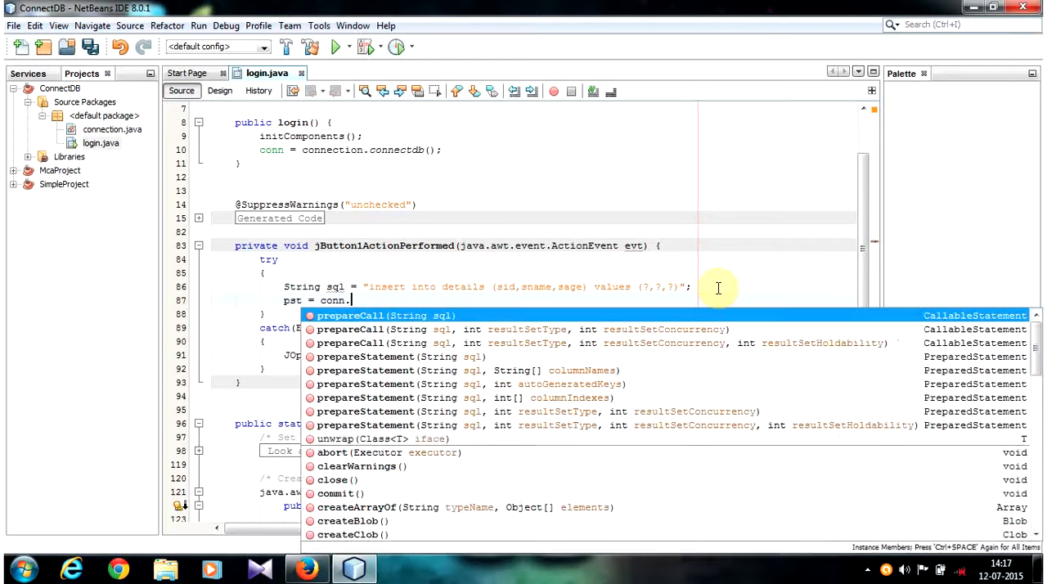
type("prepares")
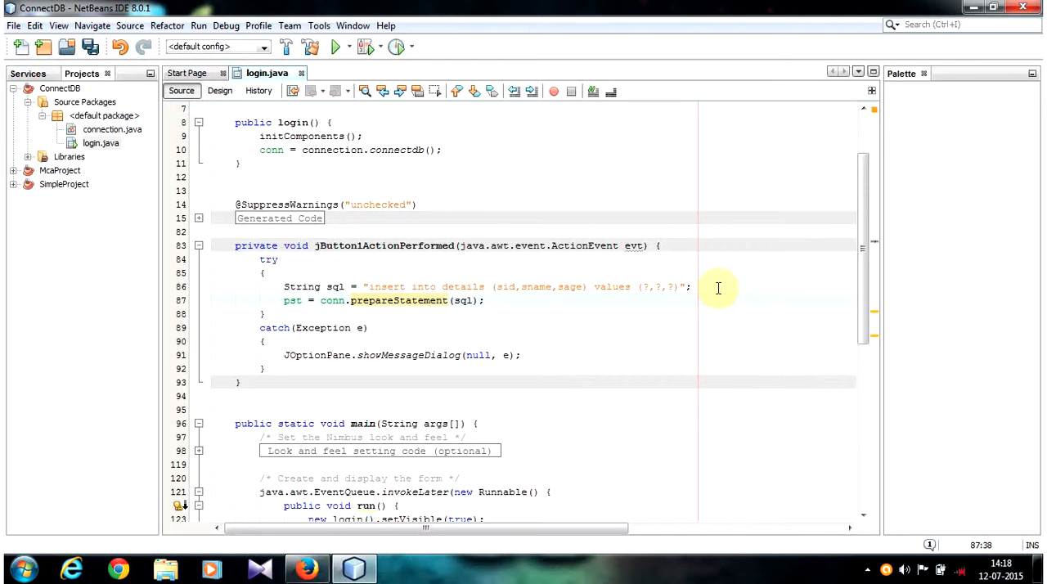
left_click(360, 300)
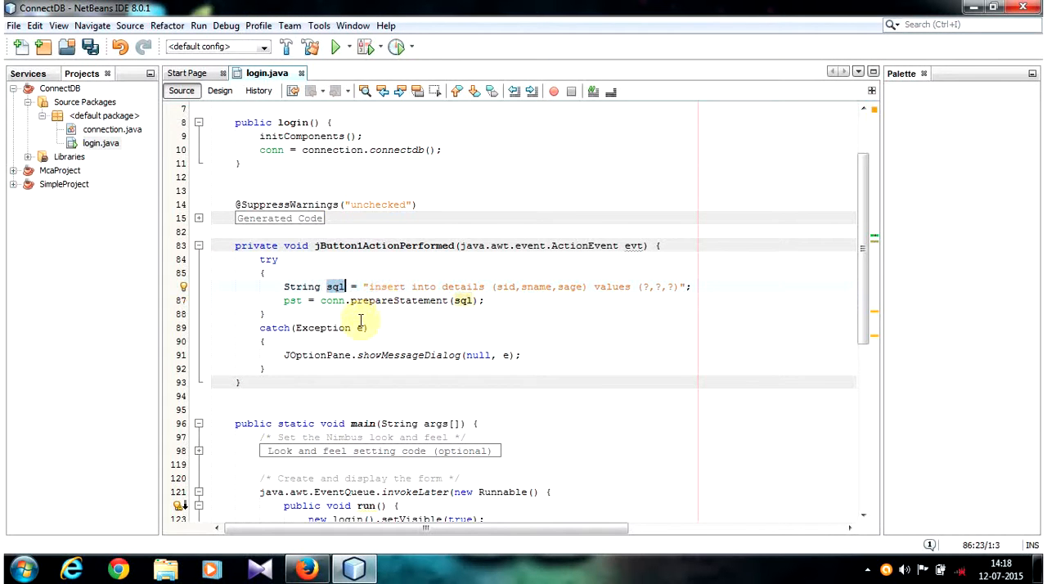
mouse_move(479, 304)
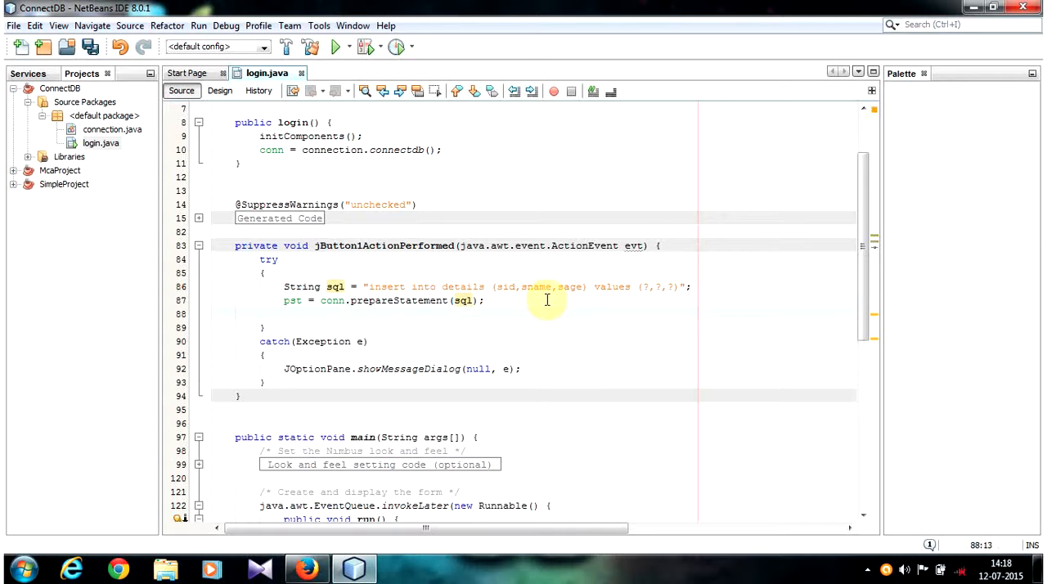
- Bind parameter 1 with pst.setString(1, txt_id.getText())
type("pst.setString(WIDTH, sql);")
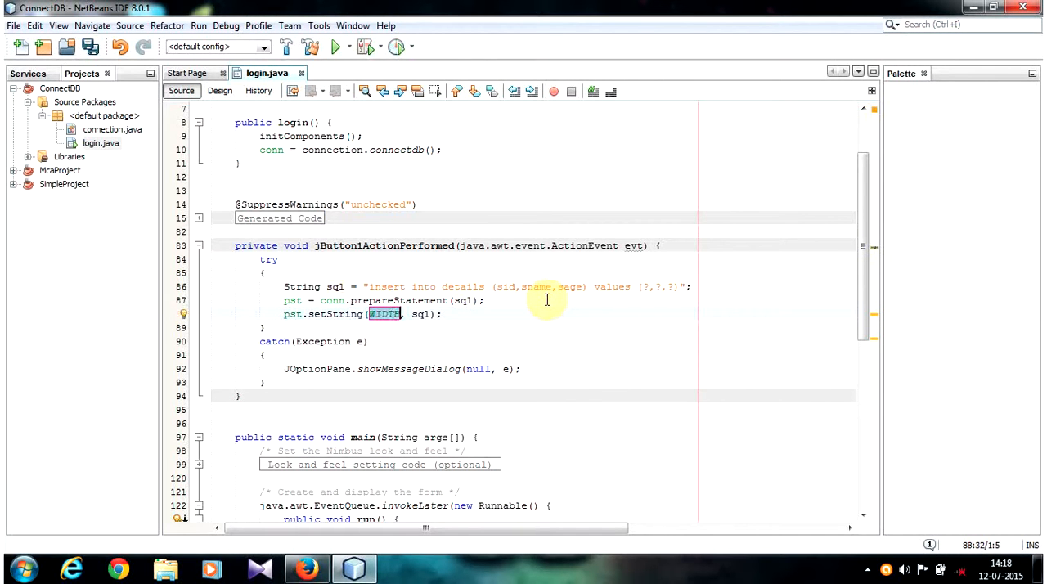
type("1")
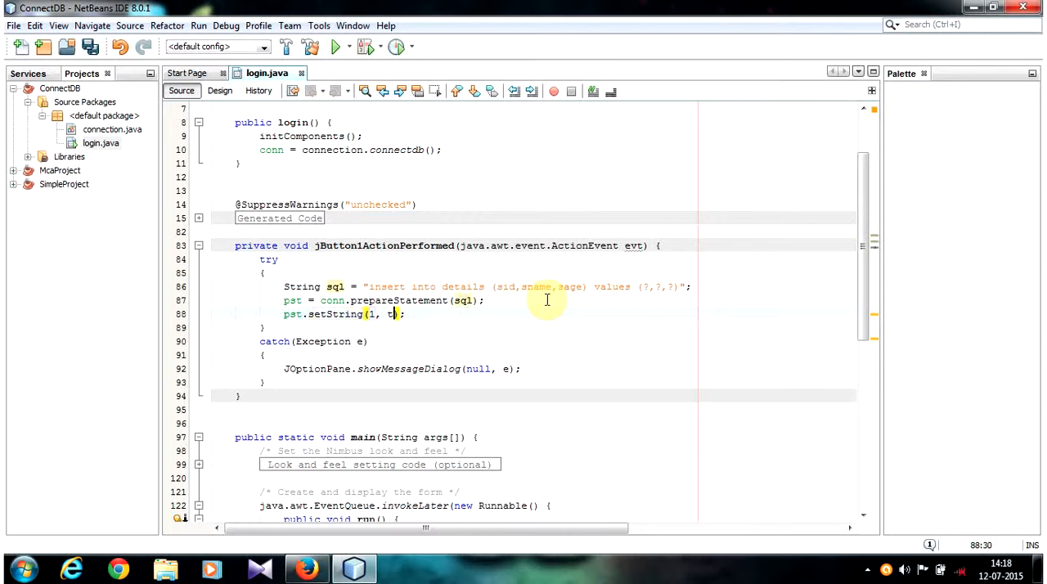
type("xt_id.getText(")
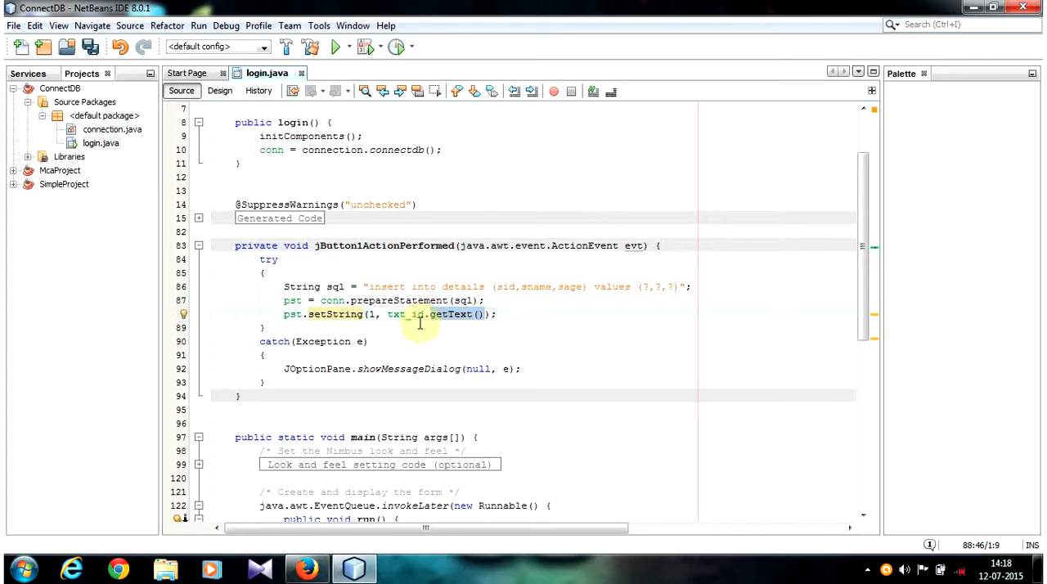
left_click(388, 314)
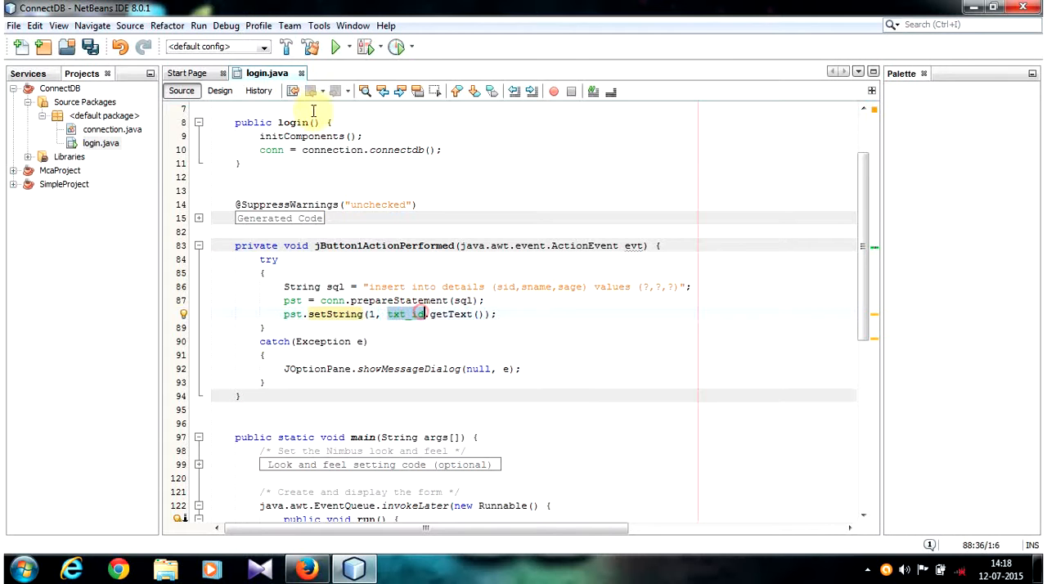
left_click(219, 90)
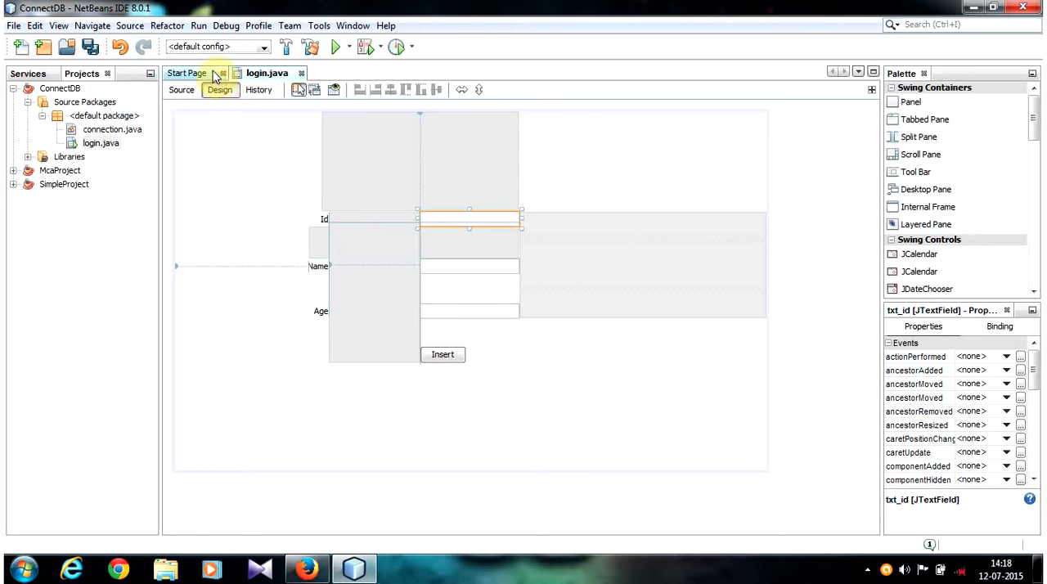
left_click(181, 90)
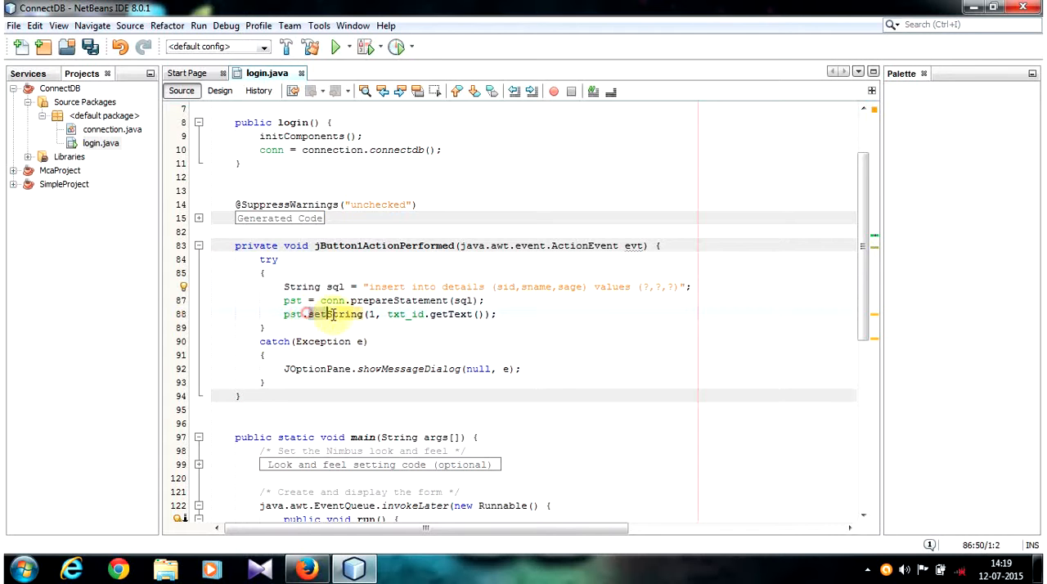
- Bind parameters 2 and 3 to txt_name and txt_age, and start pst.execute()
double_click(336, 313)
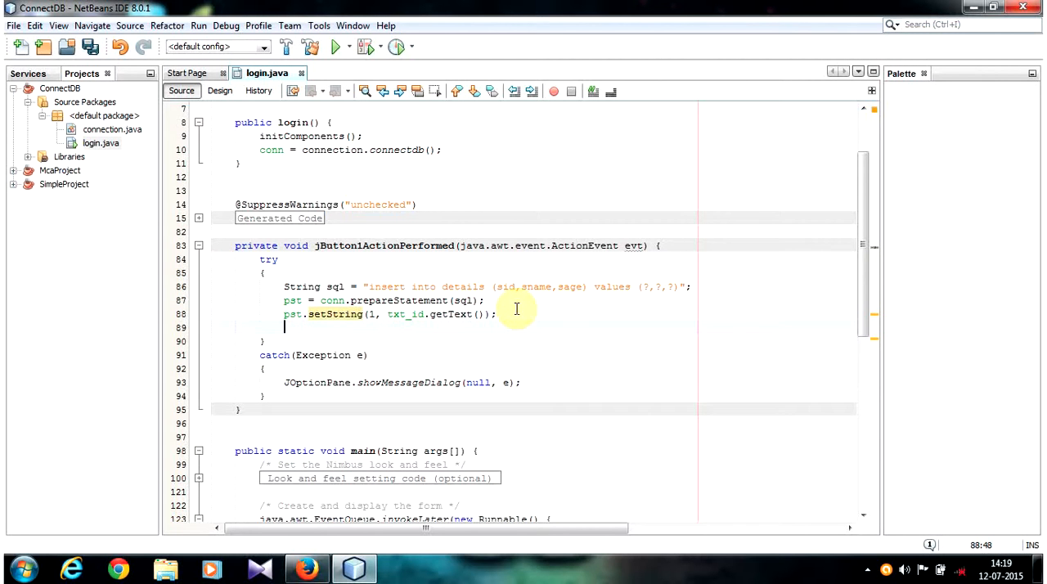
type("pst.sets")
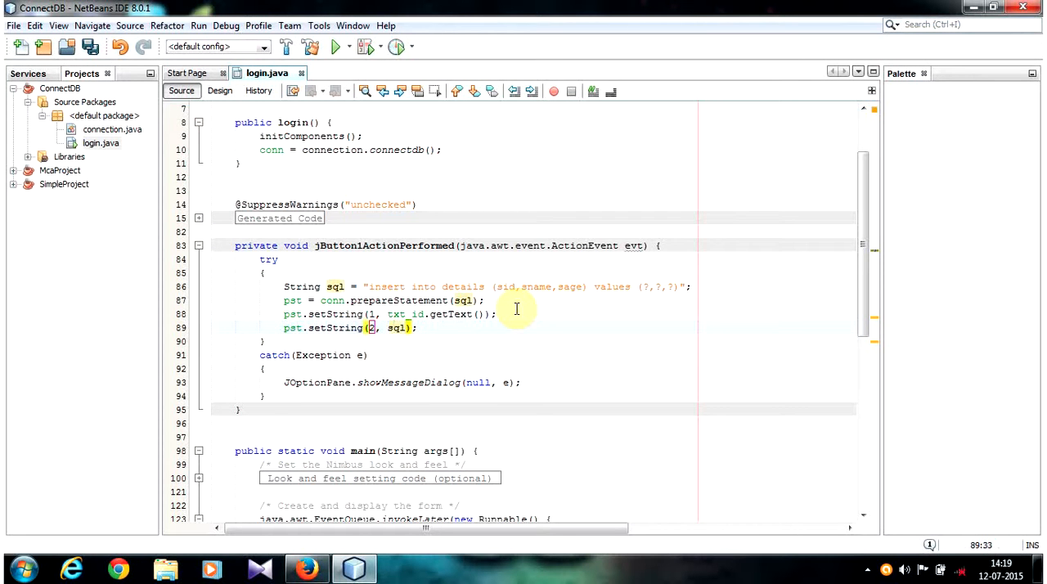
type("txt_name.getText(")
type("pst.")
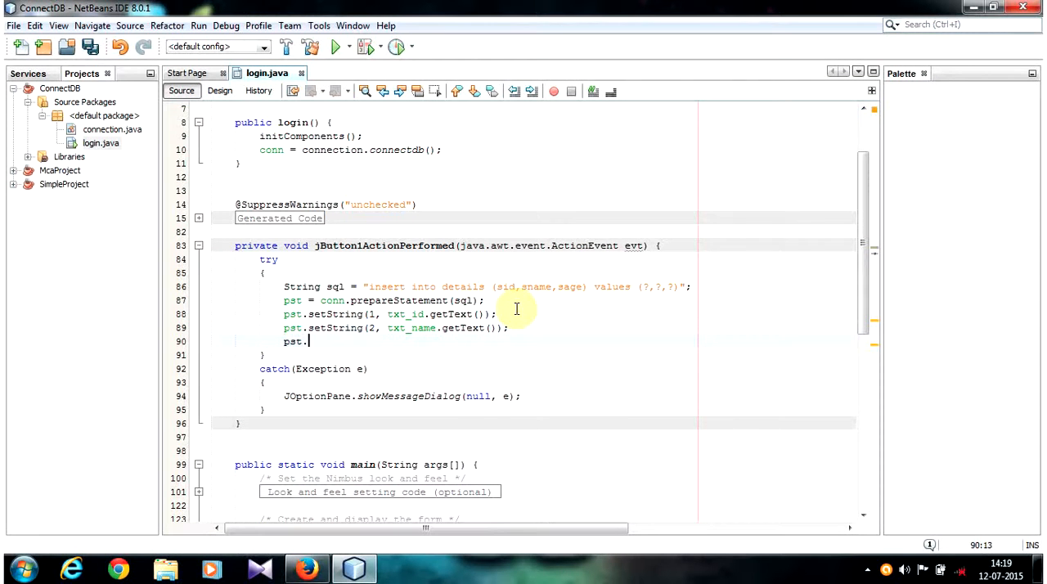
type("setString(3, sql);")
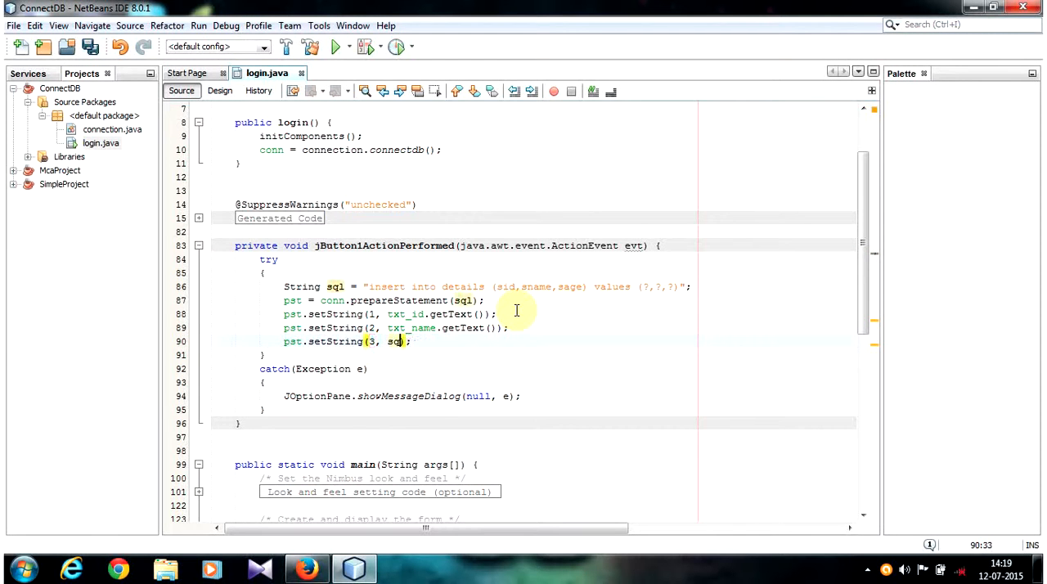
type("txt_age.getText(")
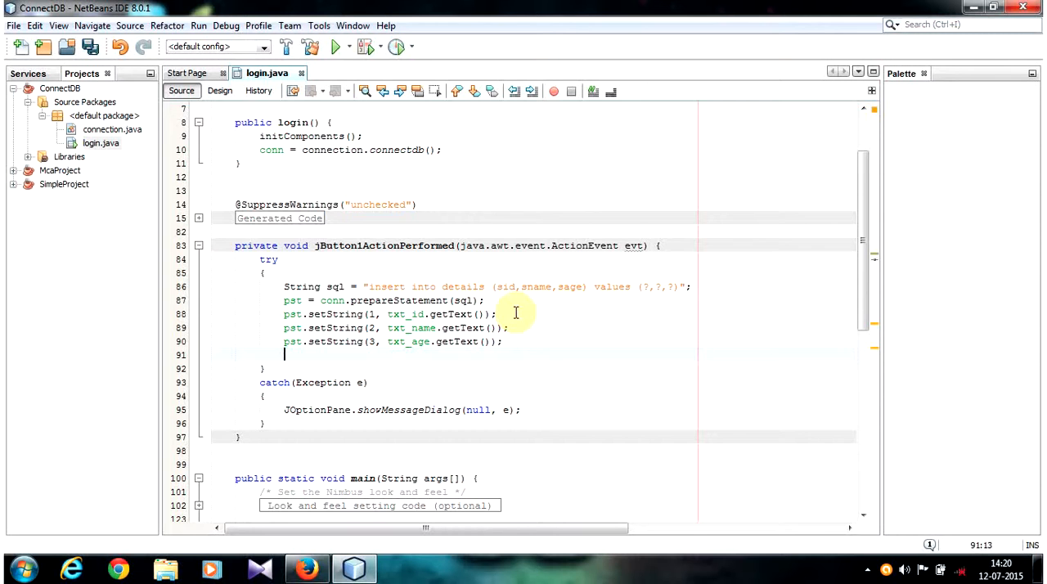
type("pst.execute();")
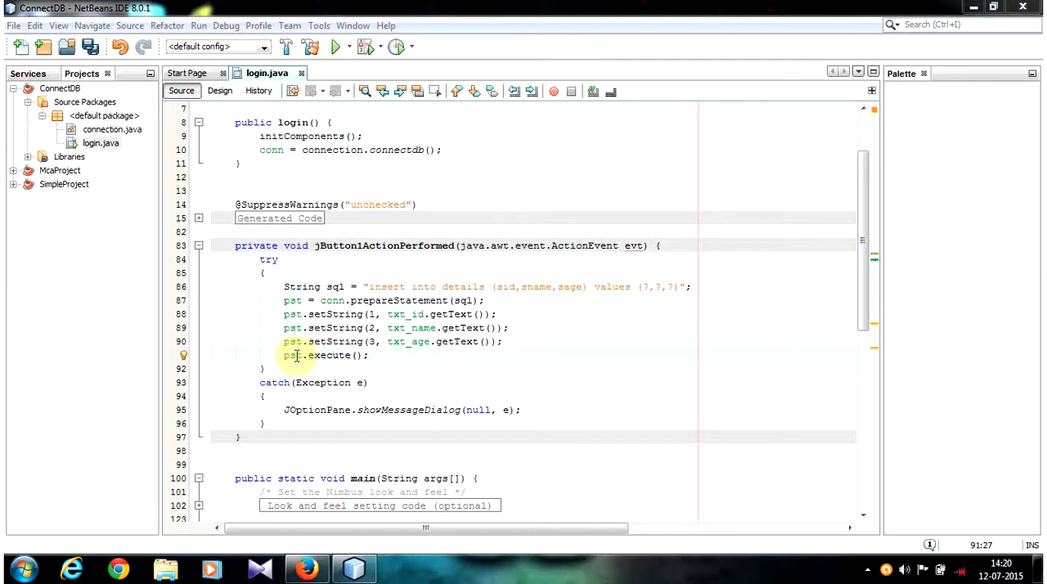
- Finish pst.execute(); after the three setString calls, ending on a new blank line
double_click(330, 356)
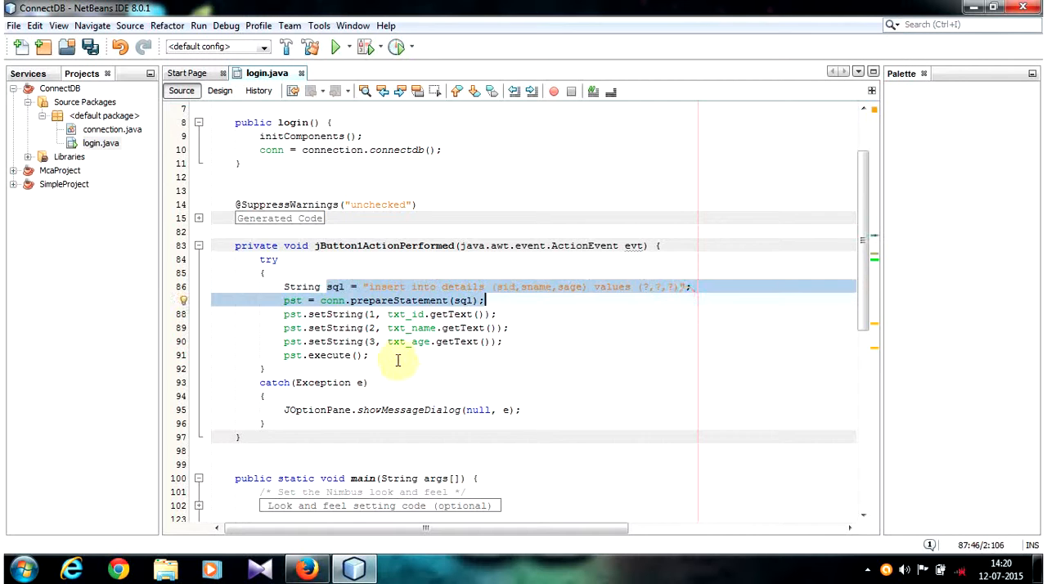
left_click(455, 349)
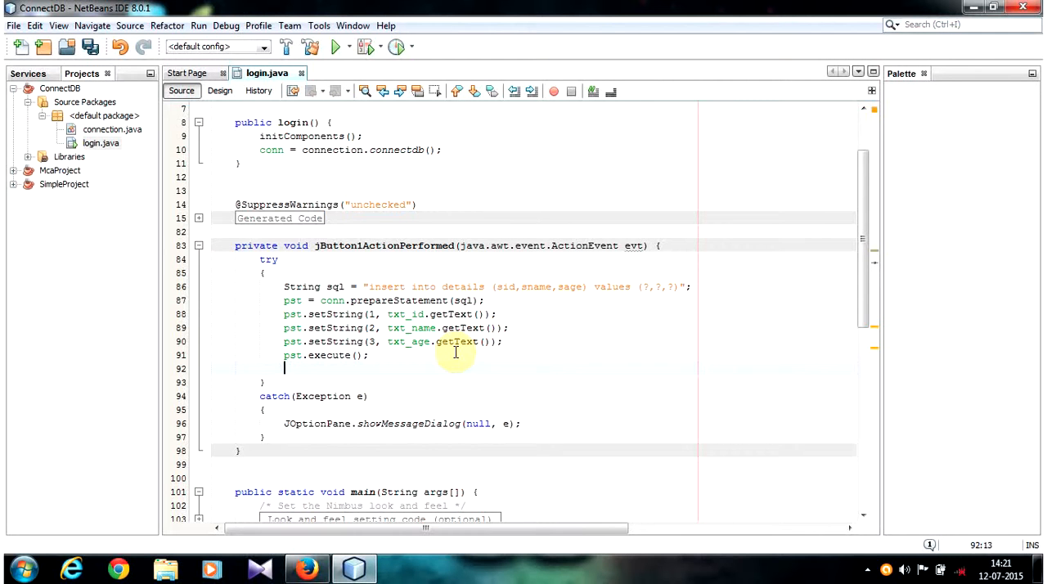
- Add JOptionPane.showMessageDialog(null, "Stored successfully") after pst.execute() and select the try-block statements
type("jop")
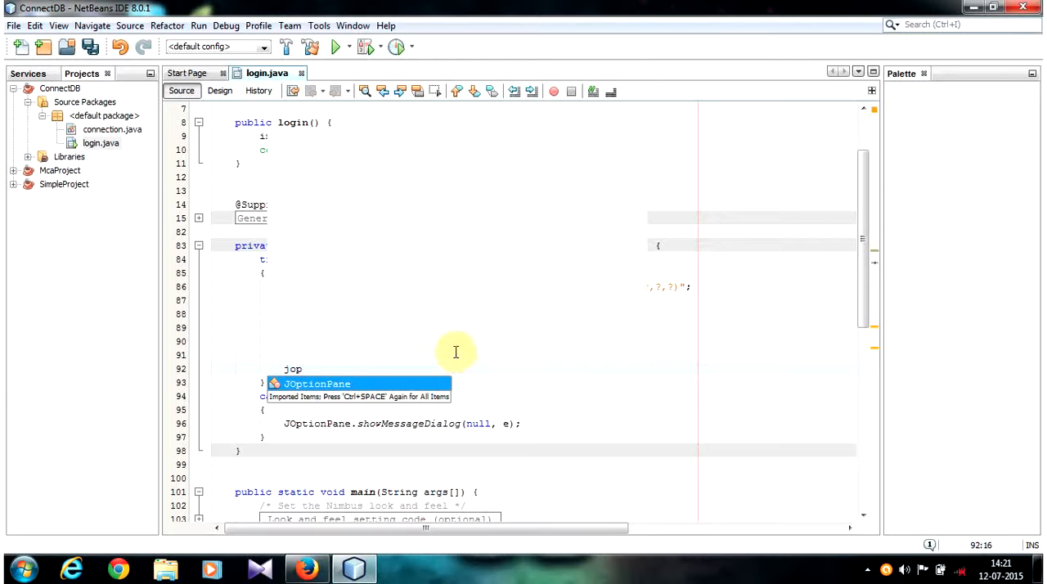
type("JOptionPane.shw")
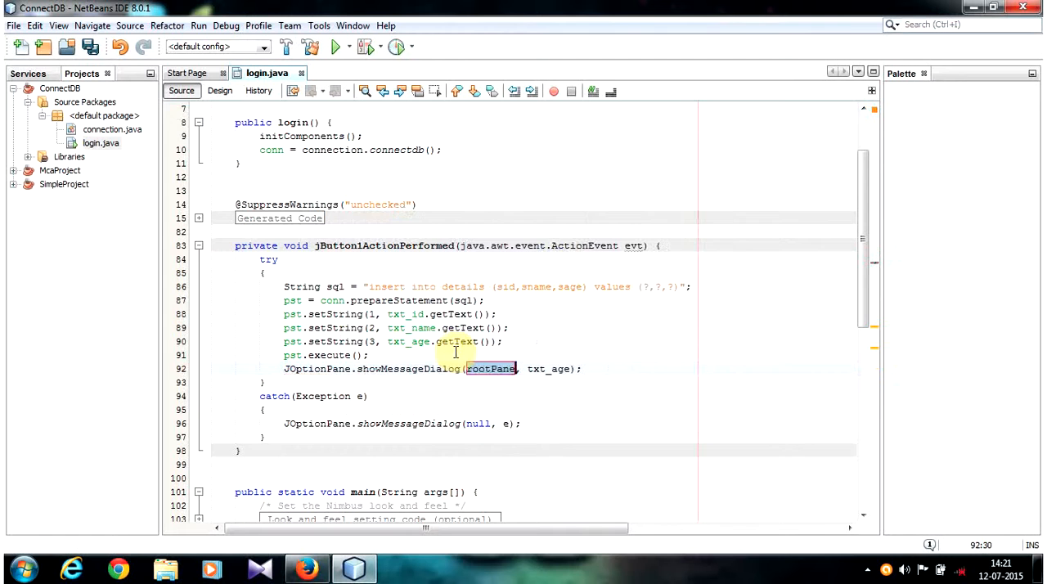
type("null")
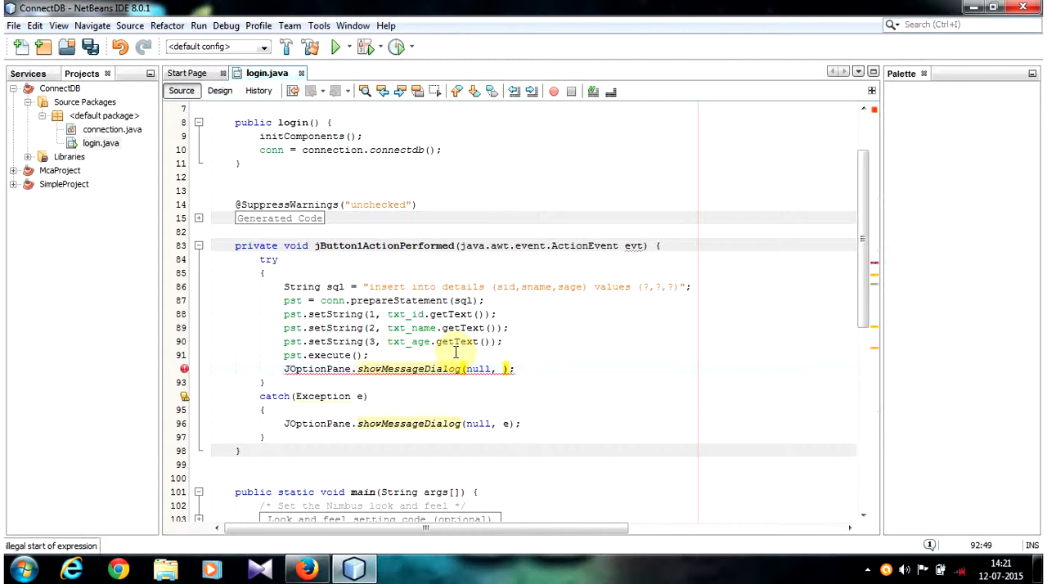
type("\"")
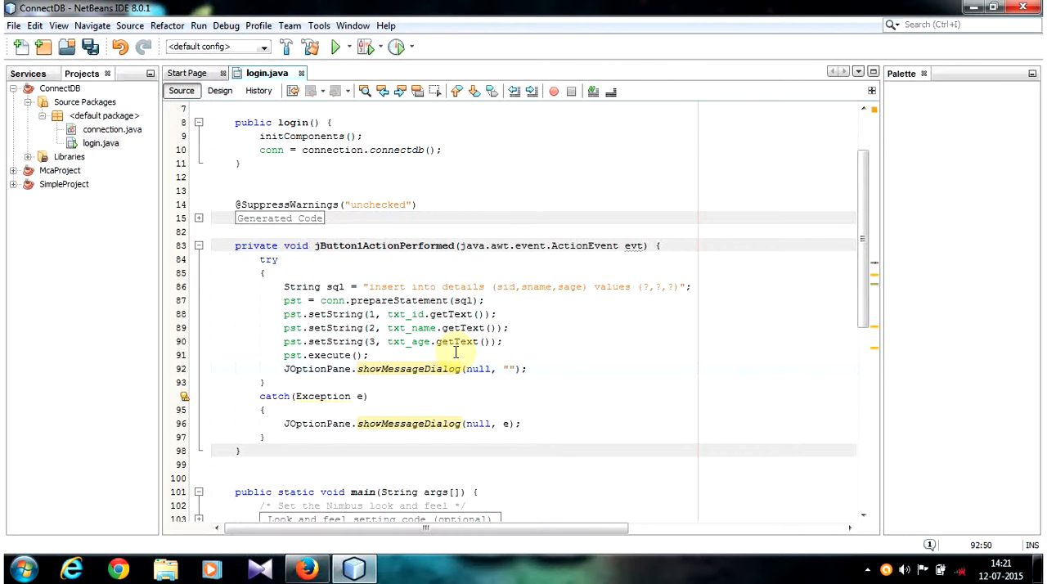
type("Stored successfully")
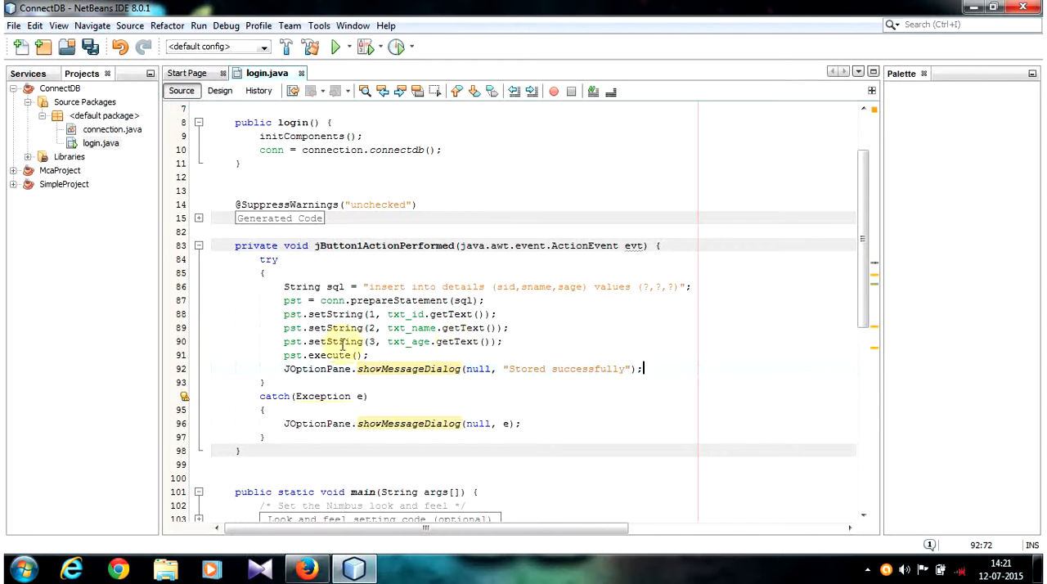
left_click_drag(257, 259, 264, 382)
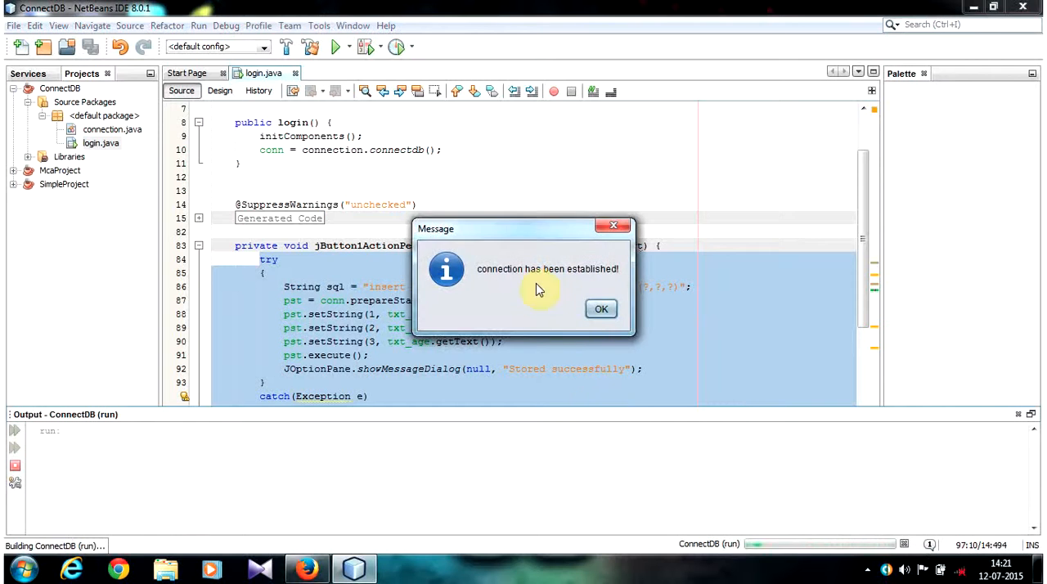
- Dismiss the connection message, insert Id 02, Name xya, Age 32, and acknowledge 'Stored successfully'
left_click(601, 309)
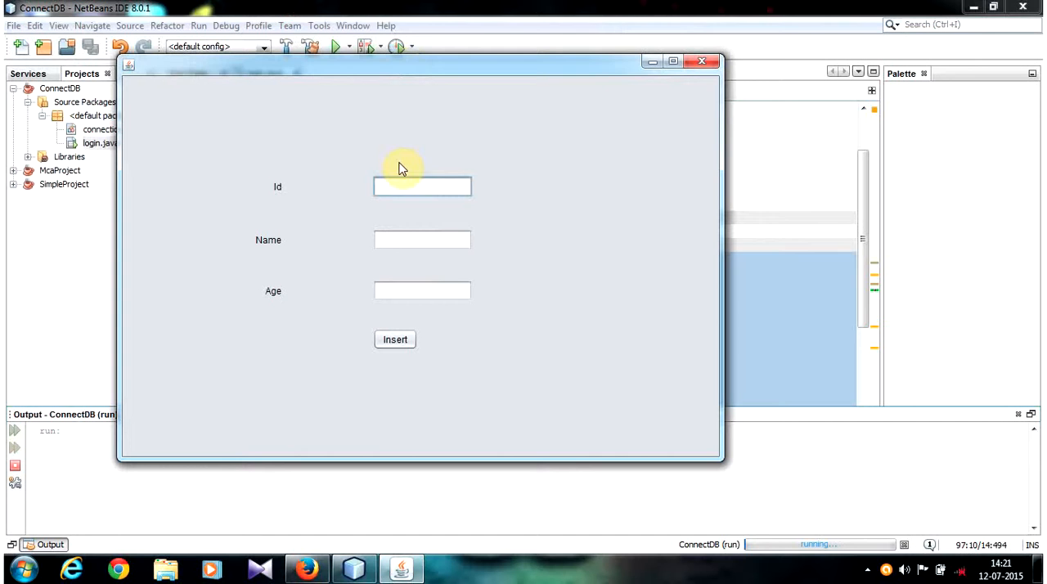
mouse_move(422, 167)
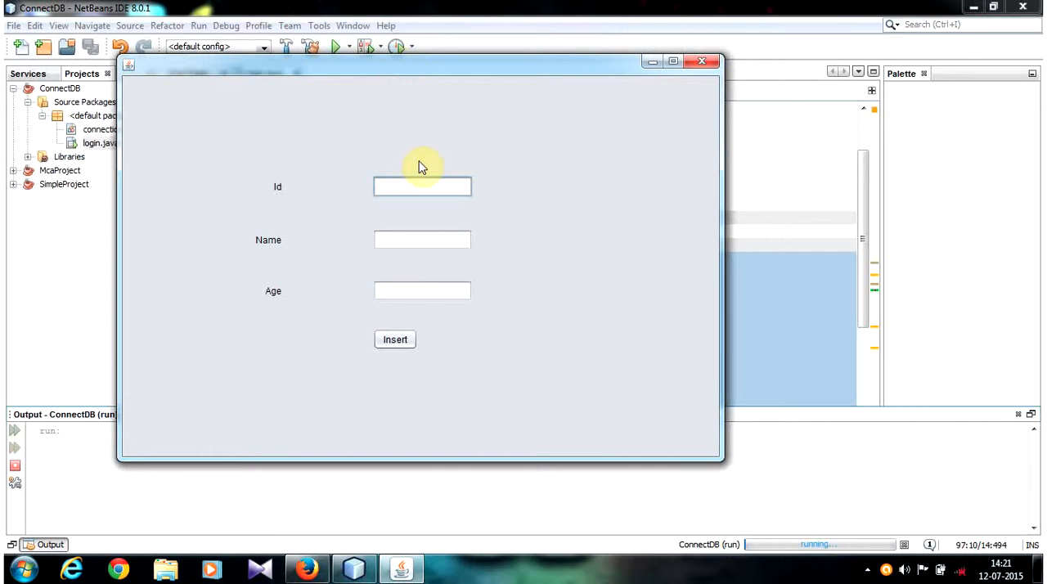
type("02")
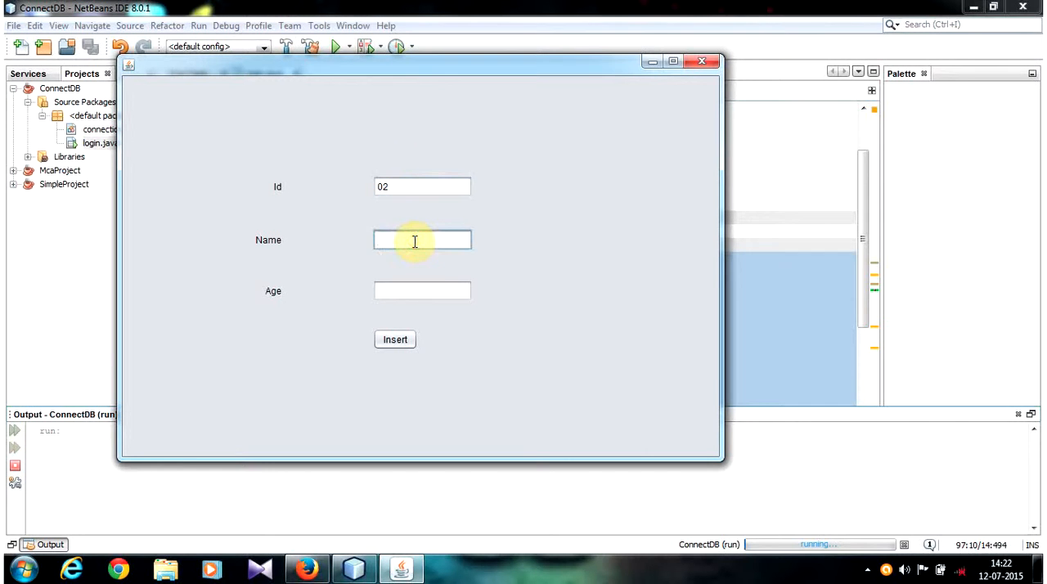
type("xya")
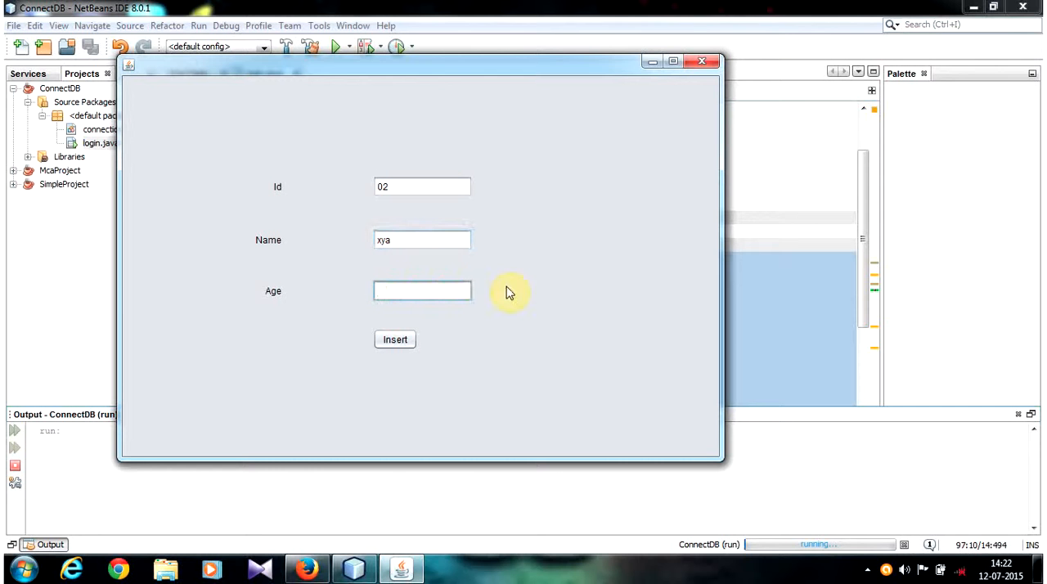
type("32")
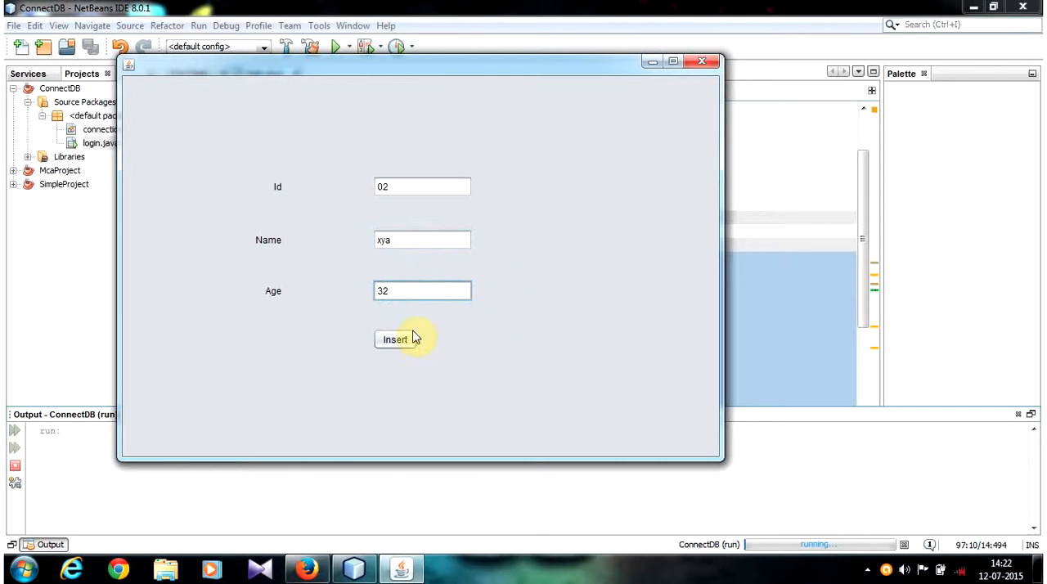
left_click(395, 339)
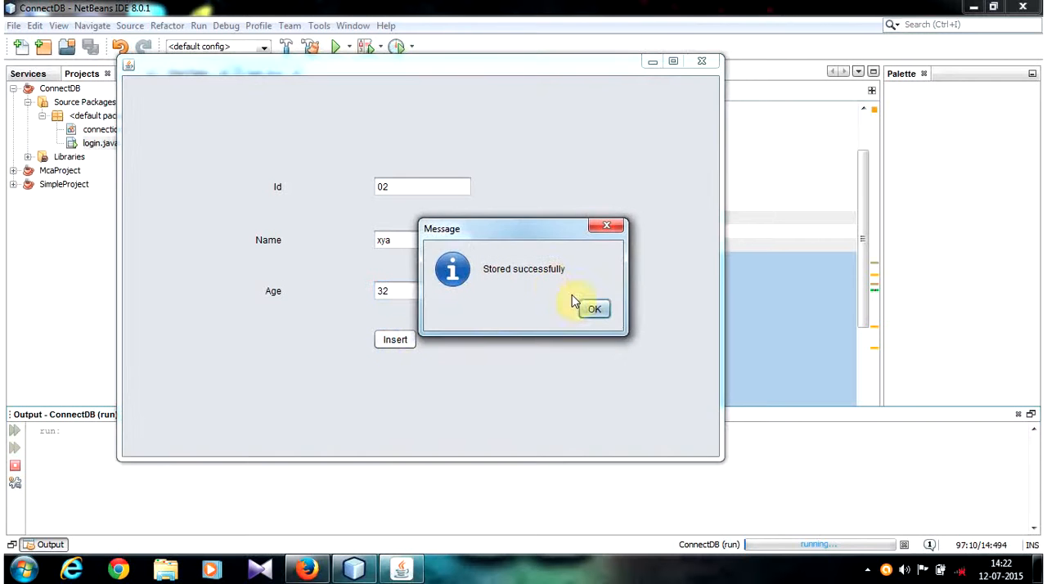
left_click(594, 309)
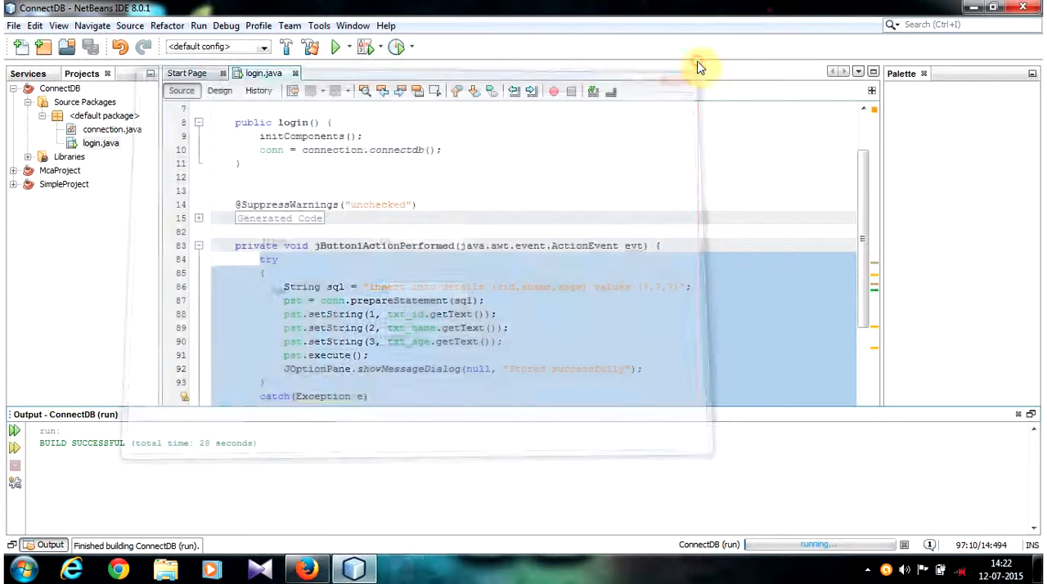
- Close the student form and browse phpMyAdmin's details table to see row 02, xya, 32
left_click(306, 569)
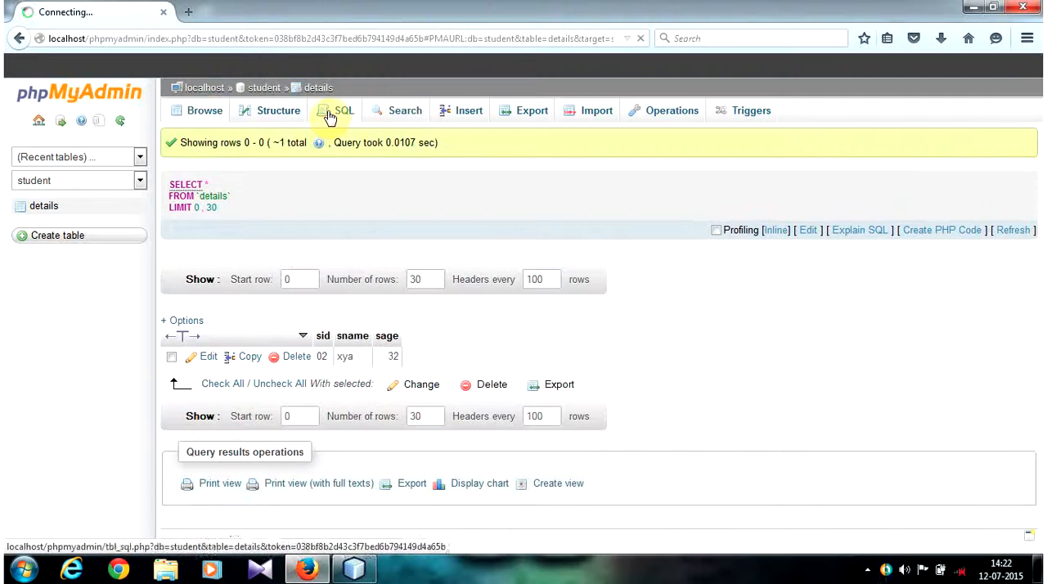
left_click(278, 111)
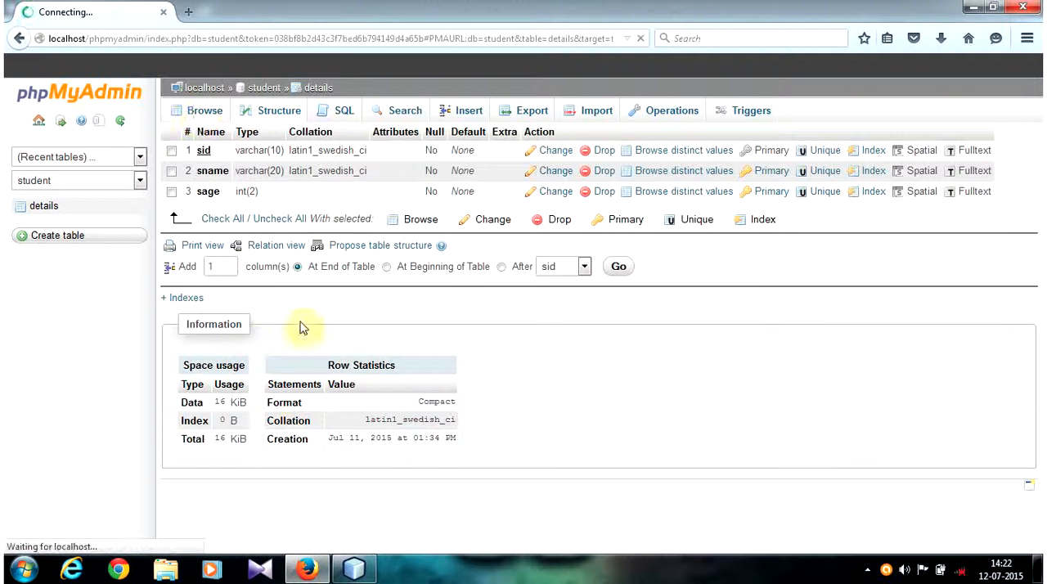
left_click(203, 111)
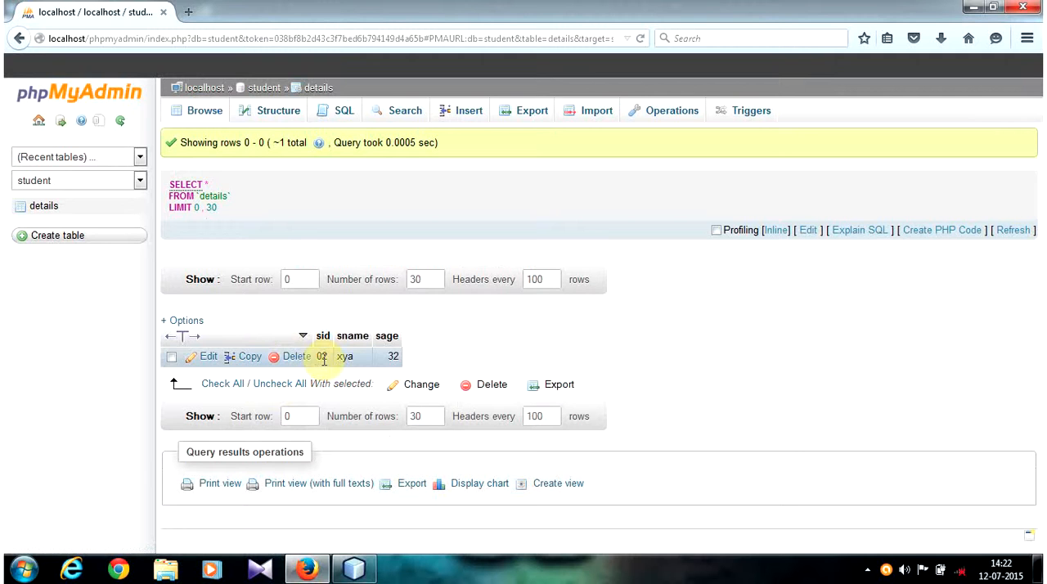